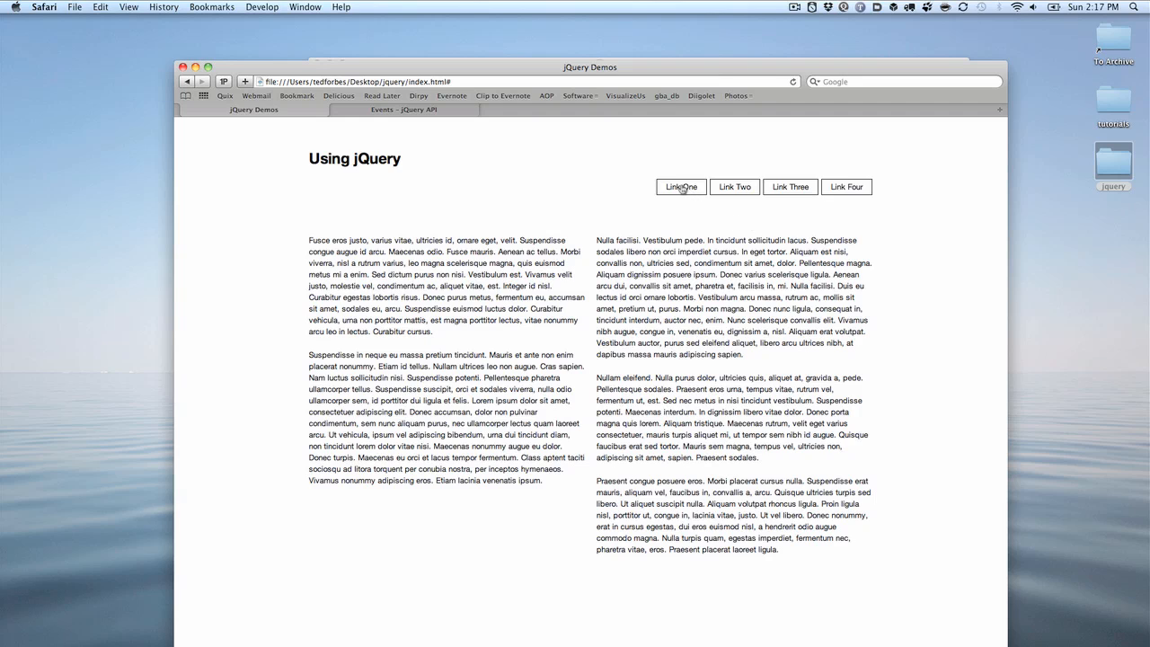
mouse_move(727, 187)
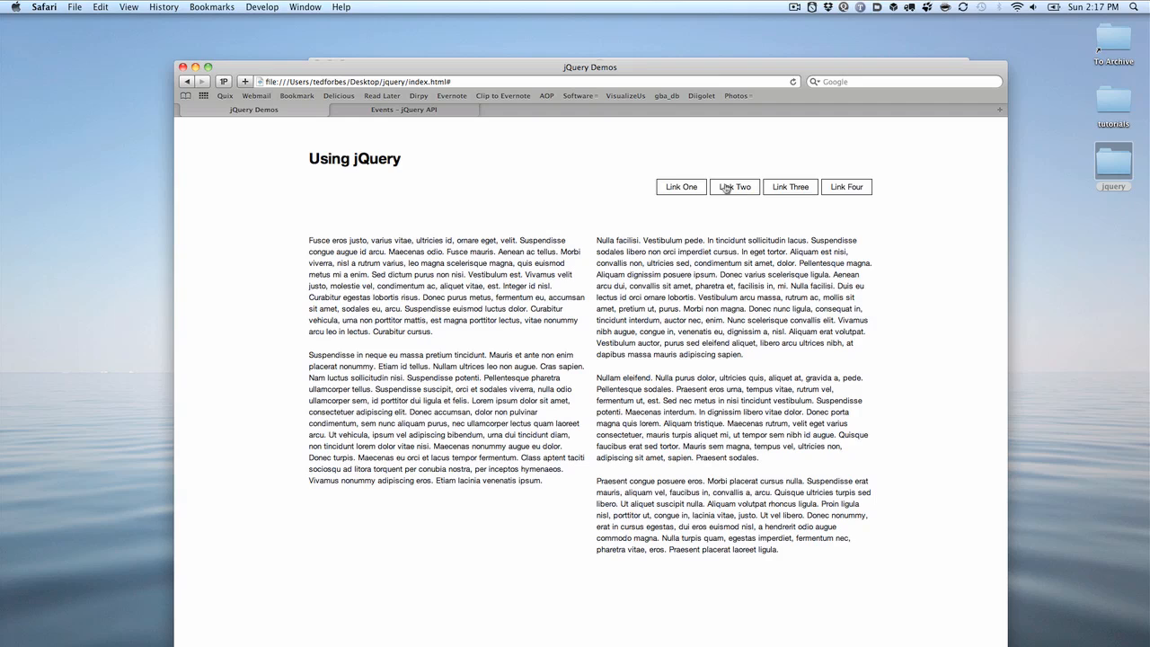
mouse_move(733, 194)
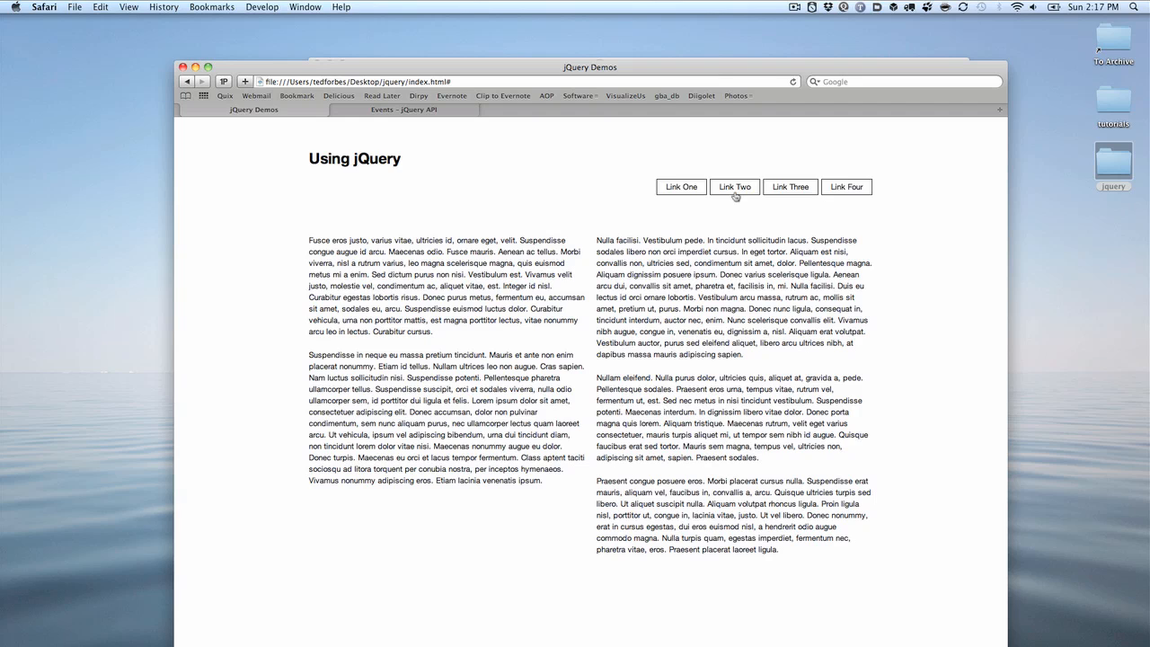
mouse_move(779, 194)
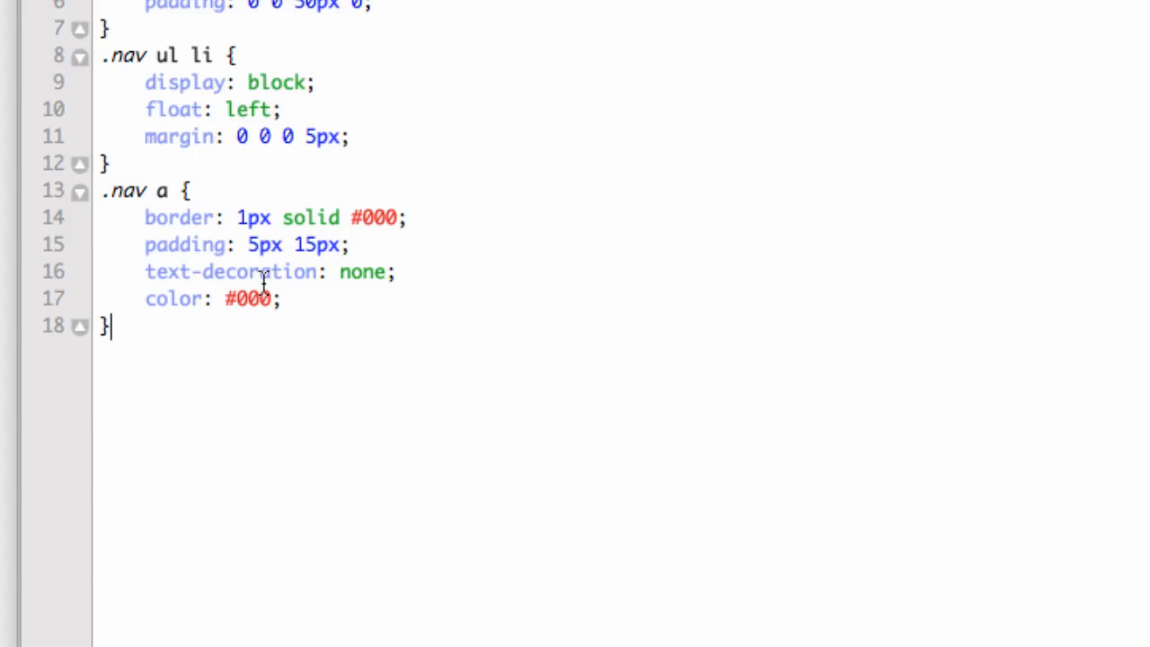
mouse_move(233, 316)
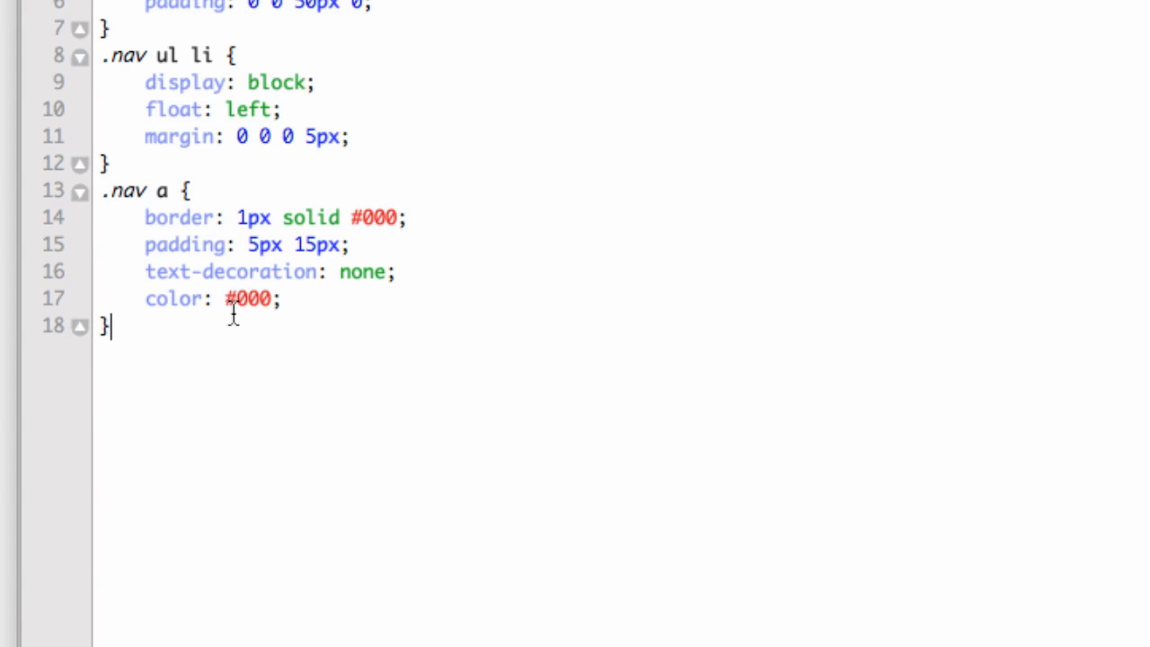
Add a .selected rule with background-color: yellow below the .nav a rule.
key(Return)
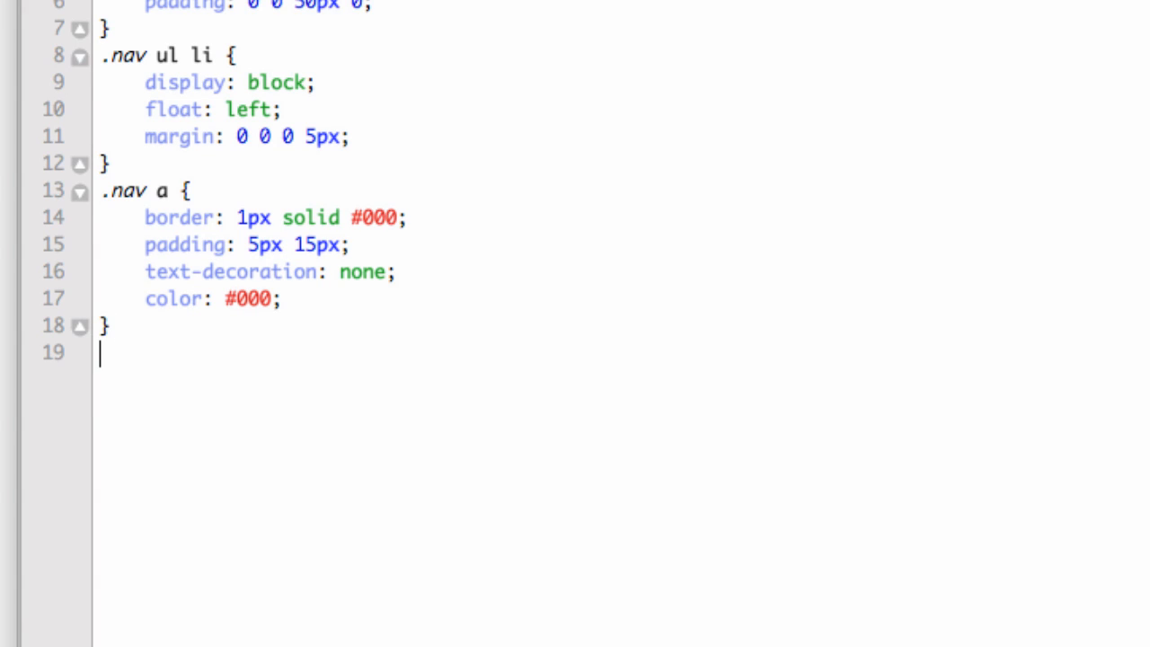
text(.)
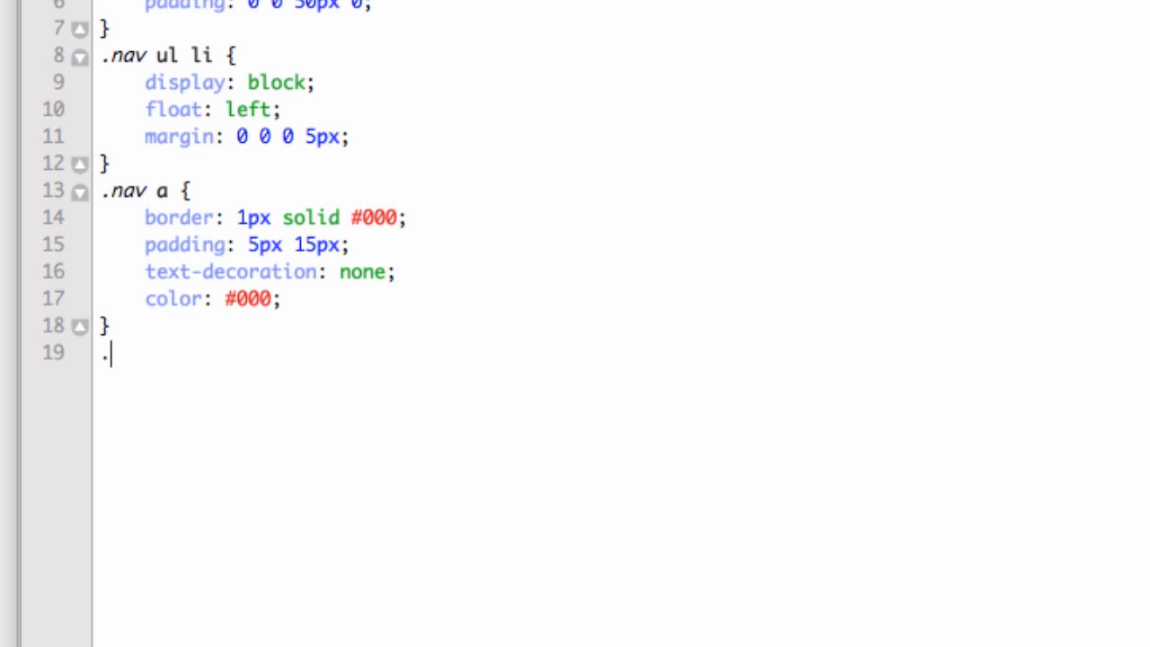
text(selected)
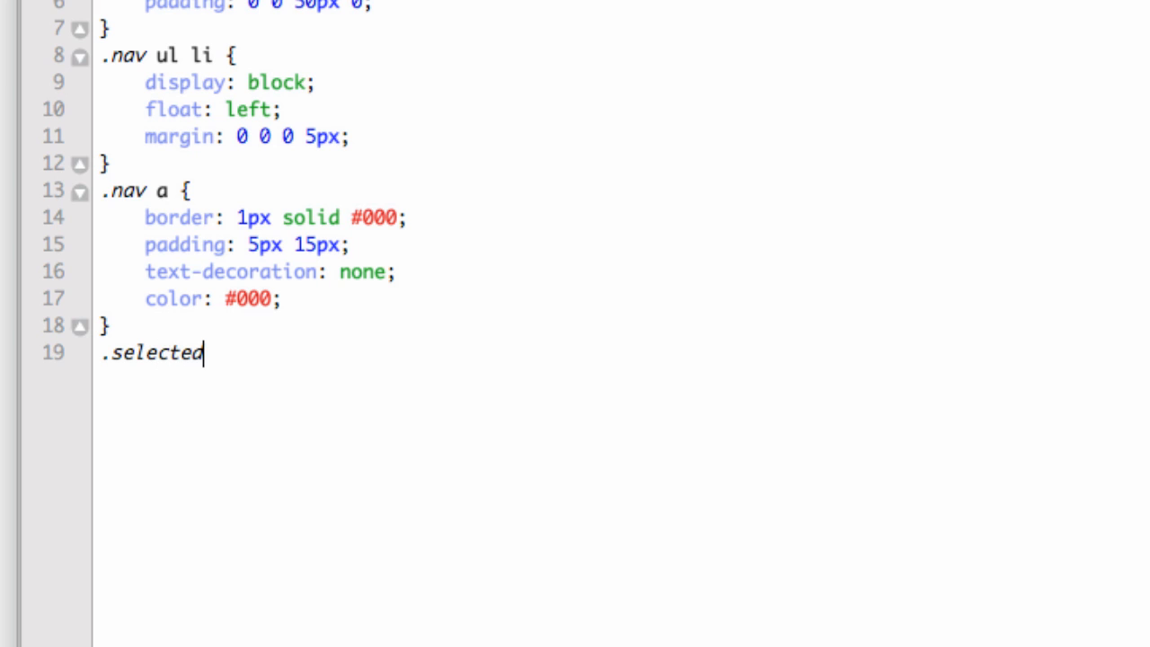
text({)
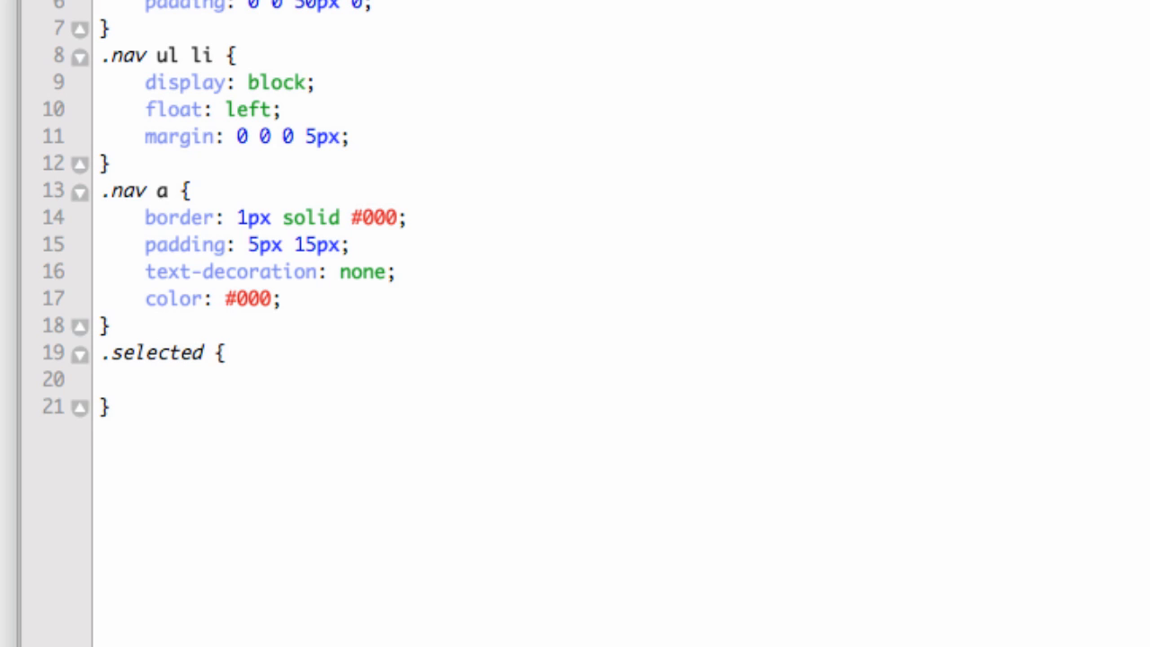
text(background-color: ;)
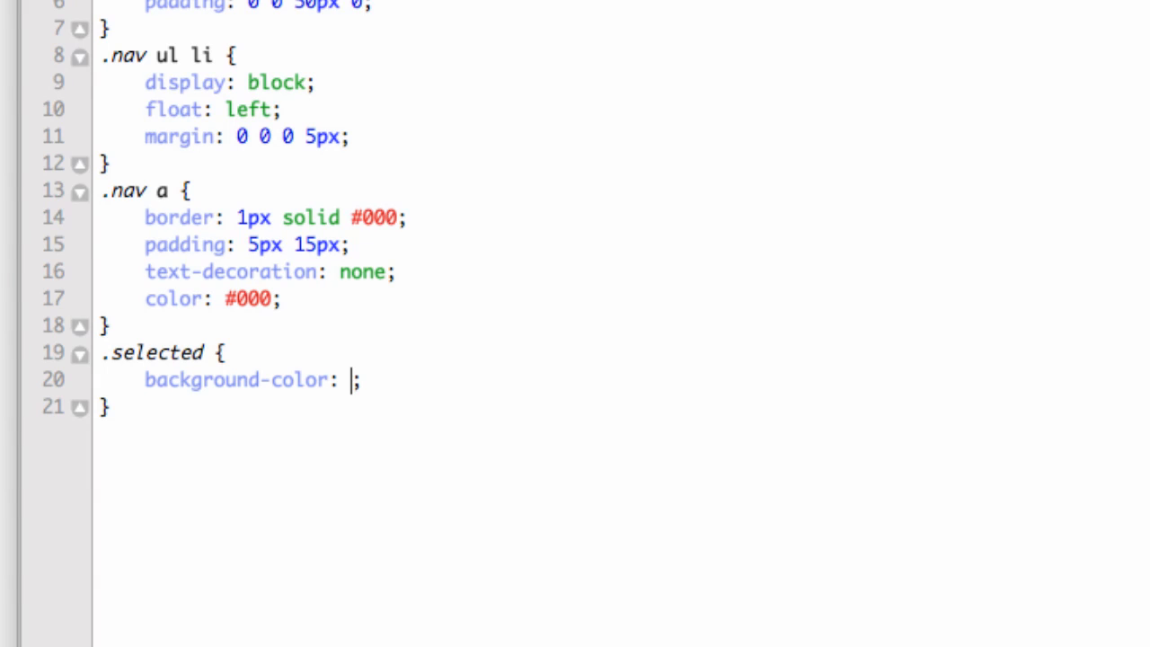
text(yellow)
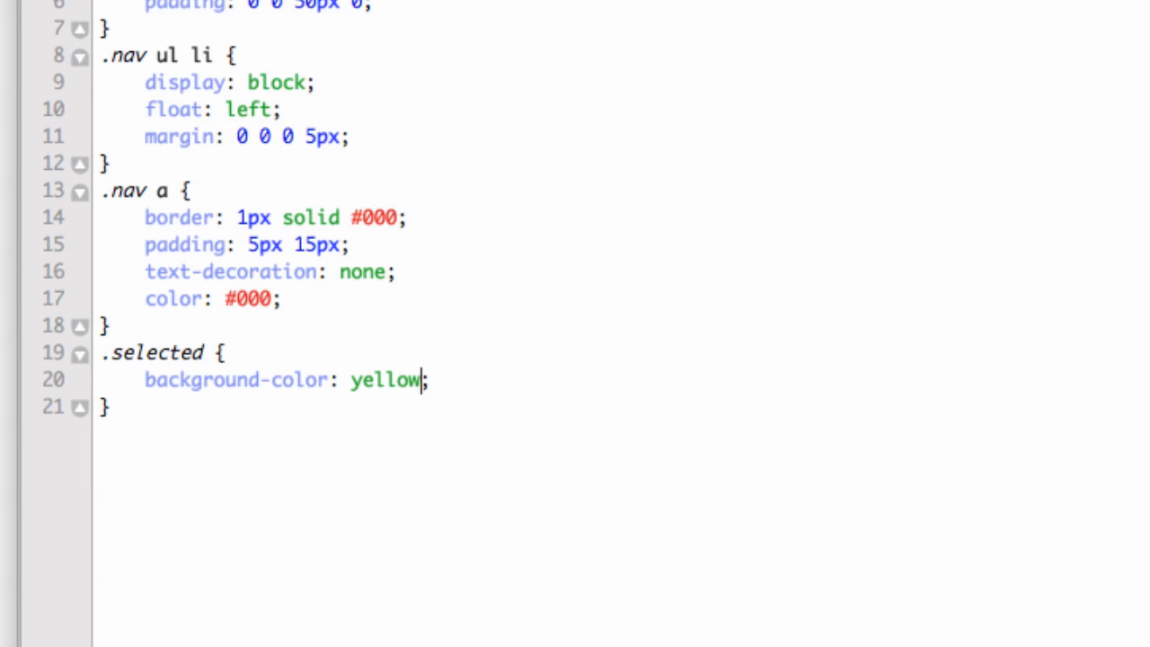
mouse_move(353, 249)
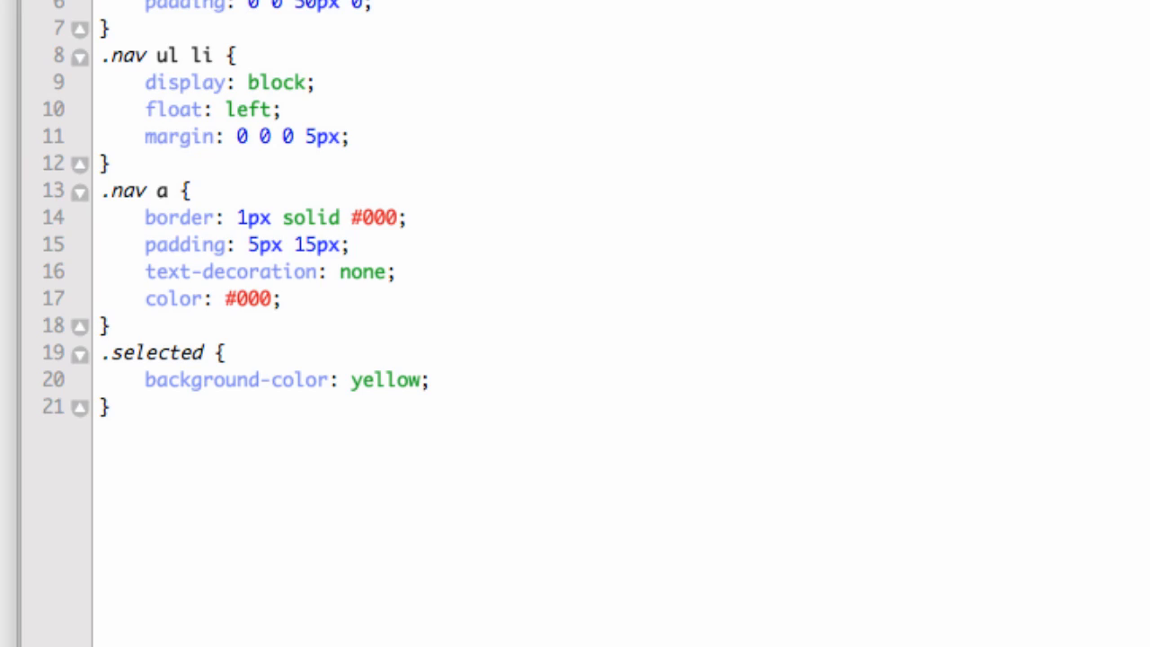
In scripts.js, add a $('.nav a').click(); call inside the load callback.
click(362, 72)
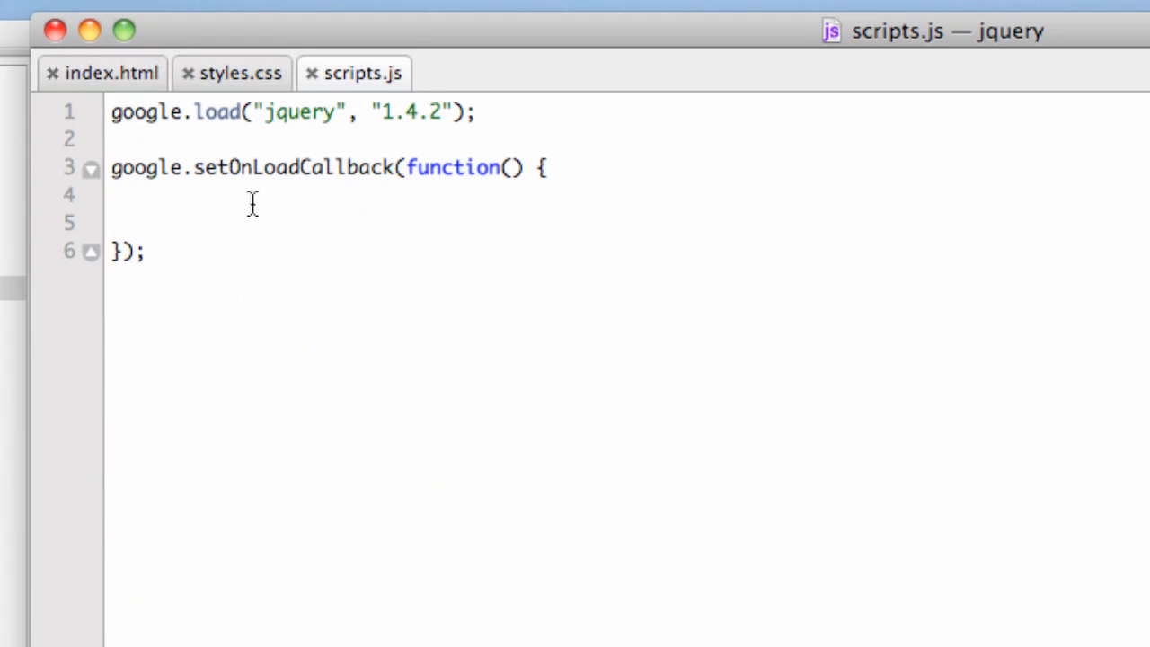
key(enter)
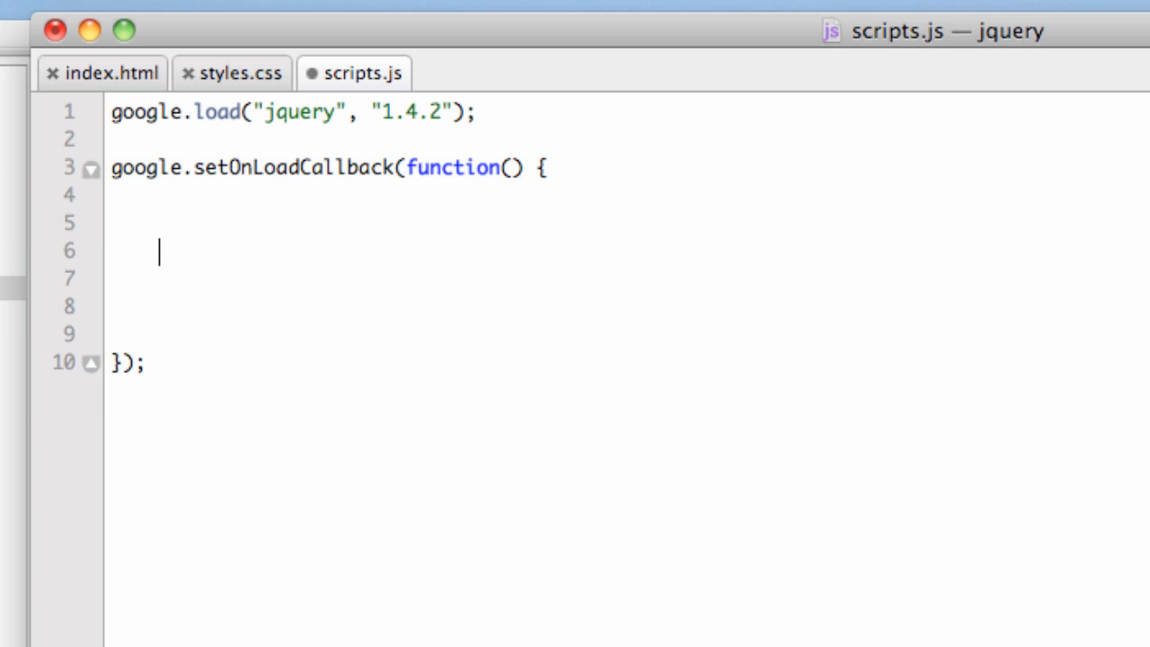
text($())
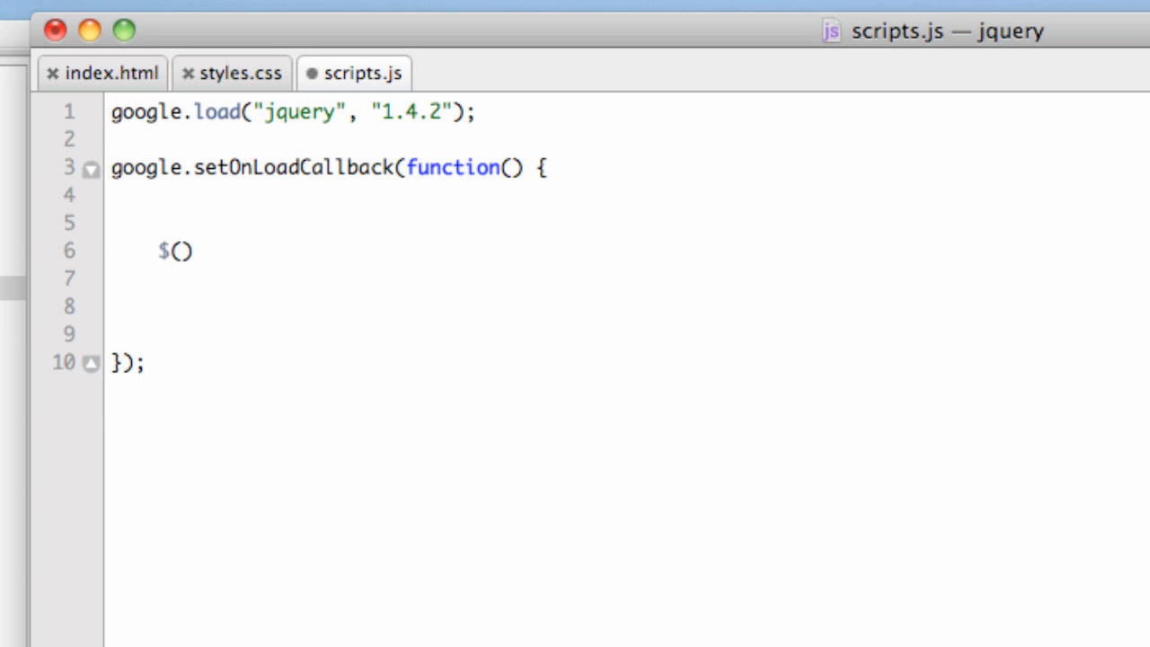
text('')
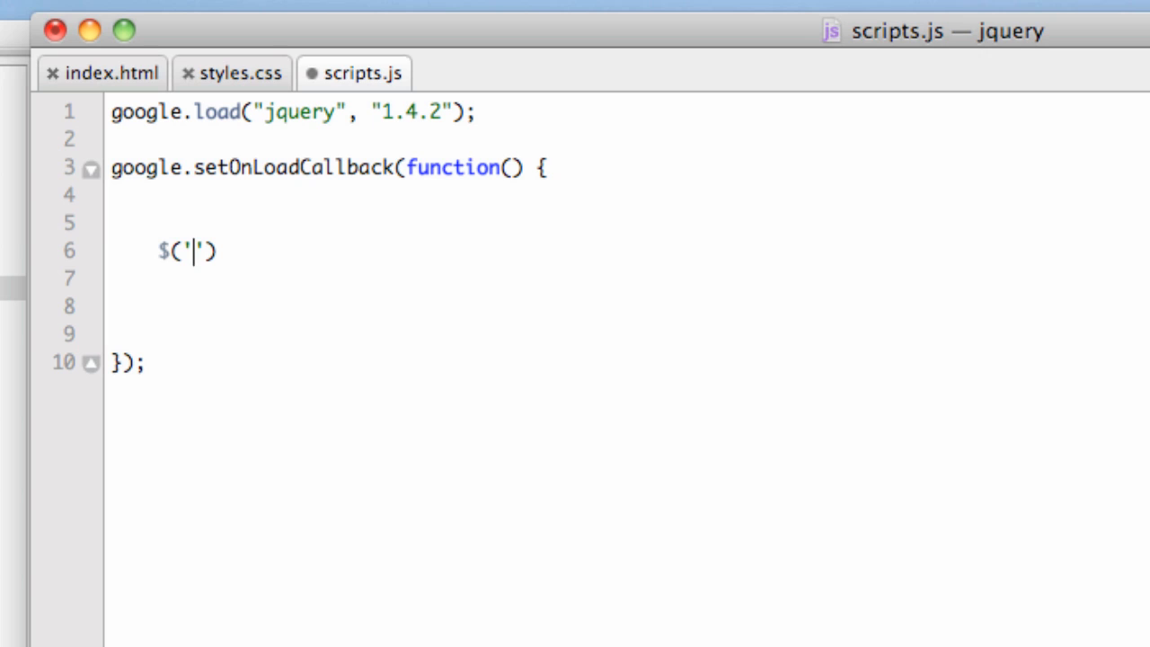
text(.nav)
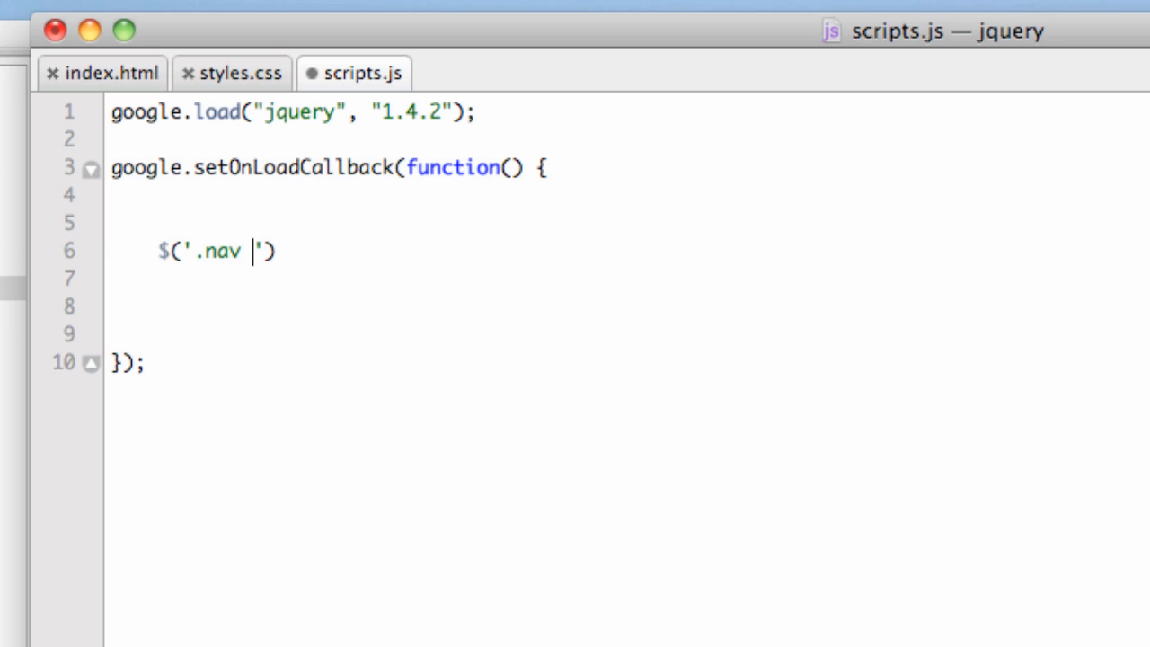
text(a)
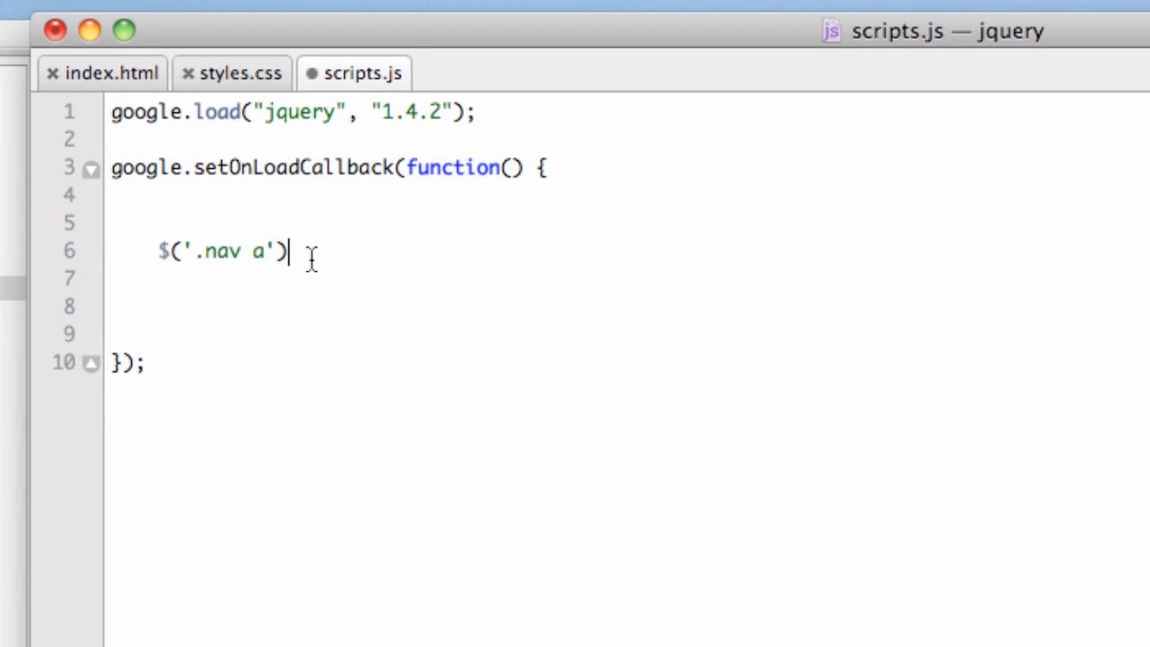
mouse_move(260, 429)
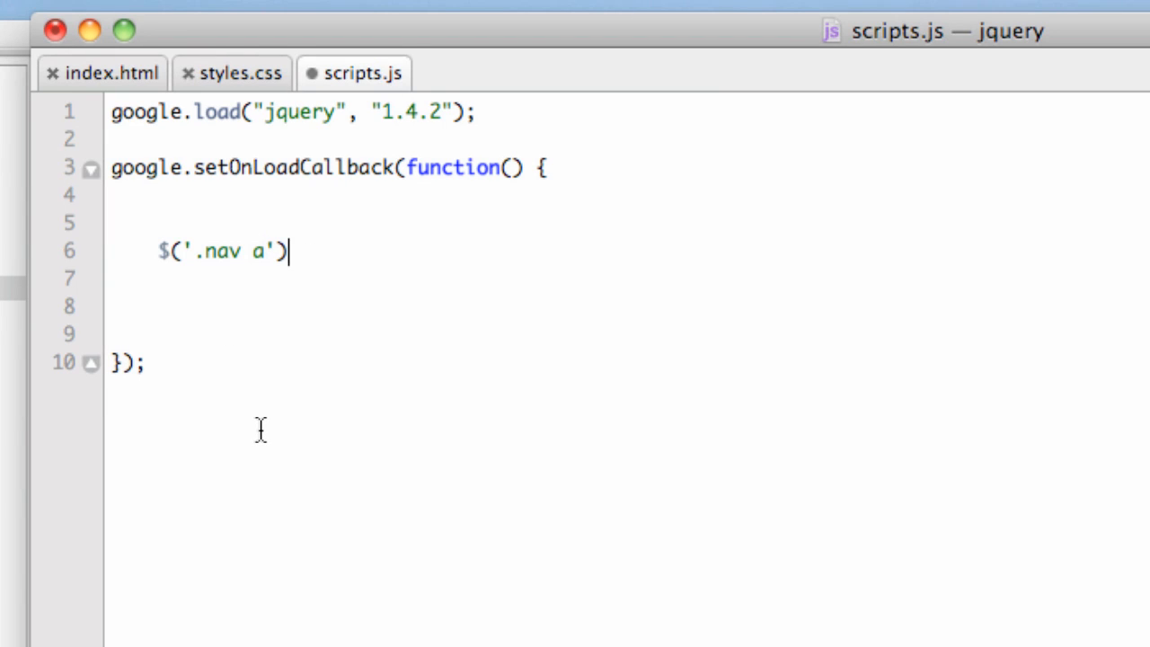
text(.click)
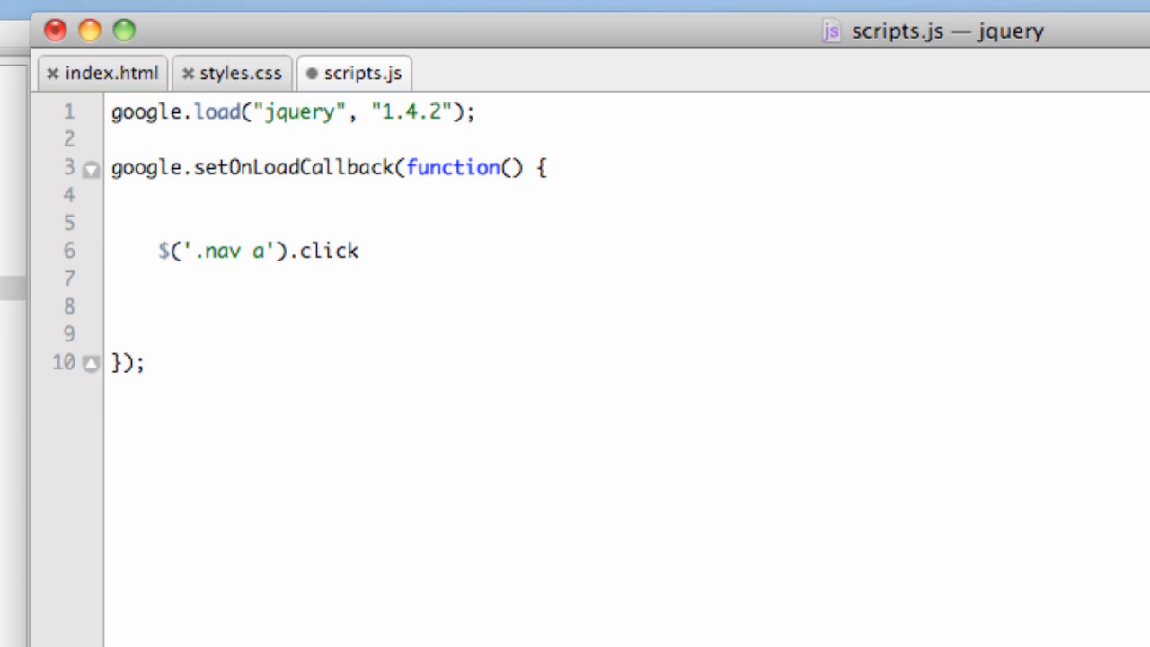
text(())
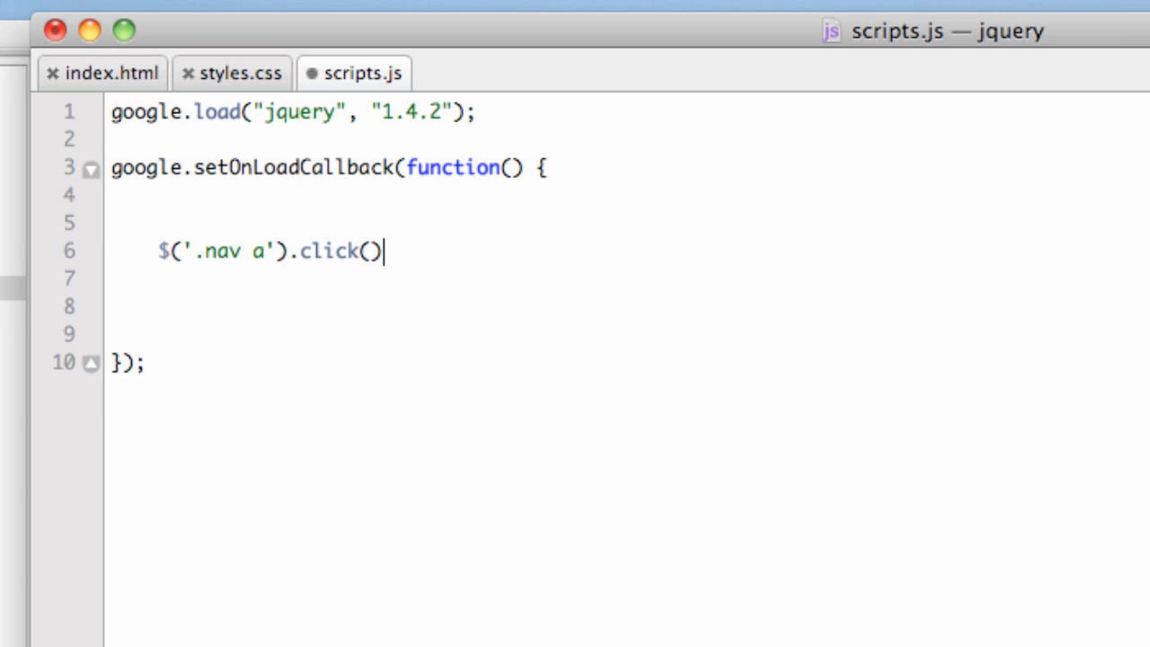
text(;)
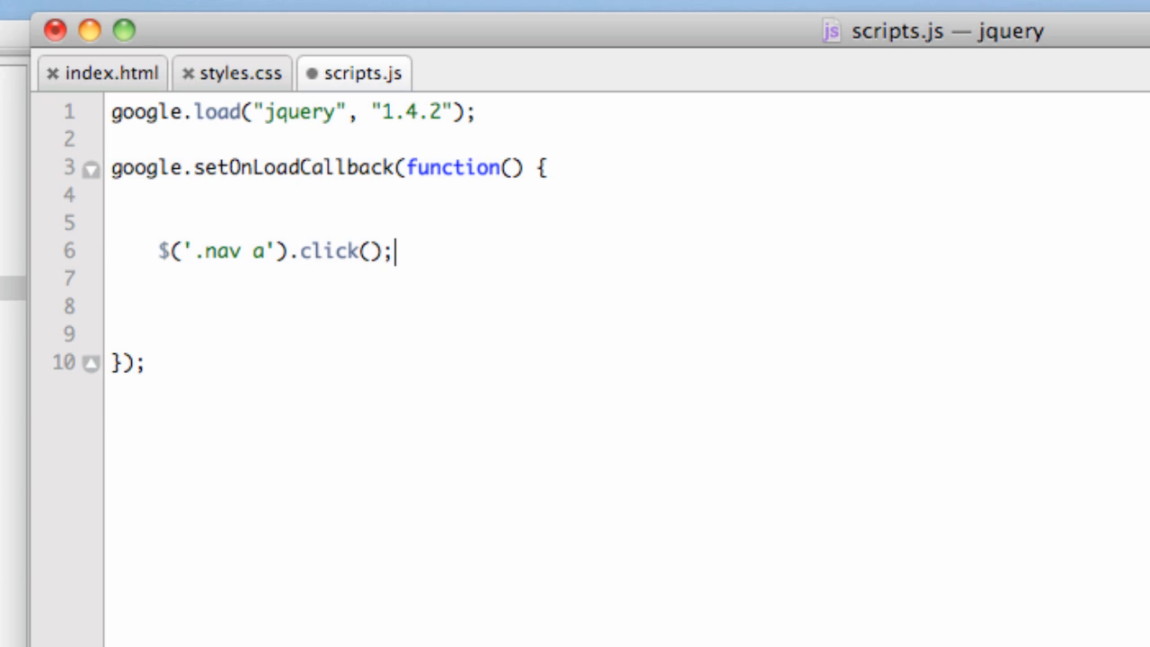
mouse_move(360, 275)
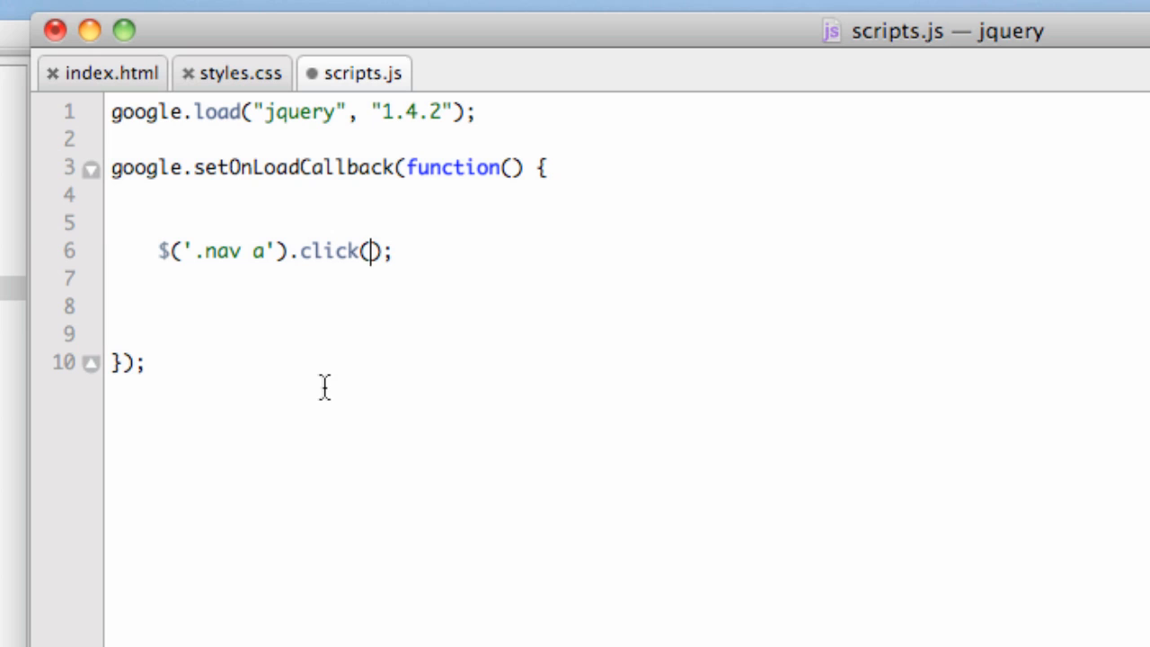
Give the click call an empty function(){} handler body.
text(f)
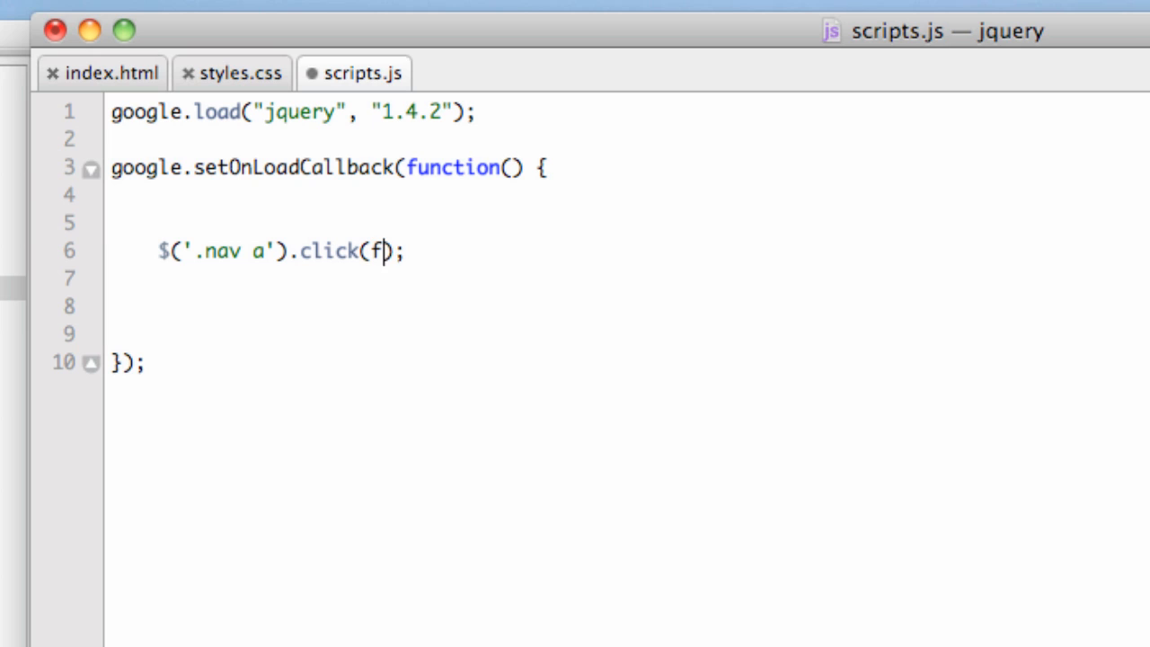
text(unction)
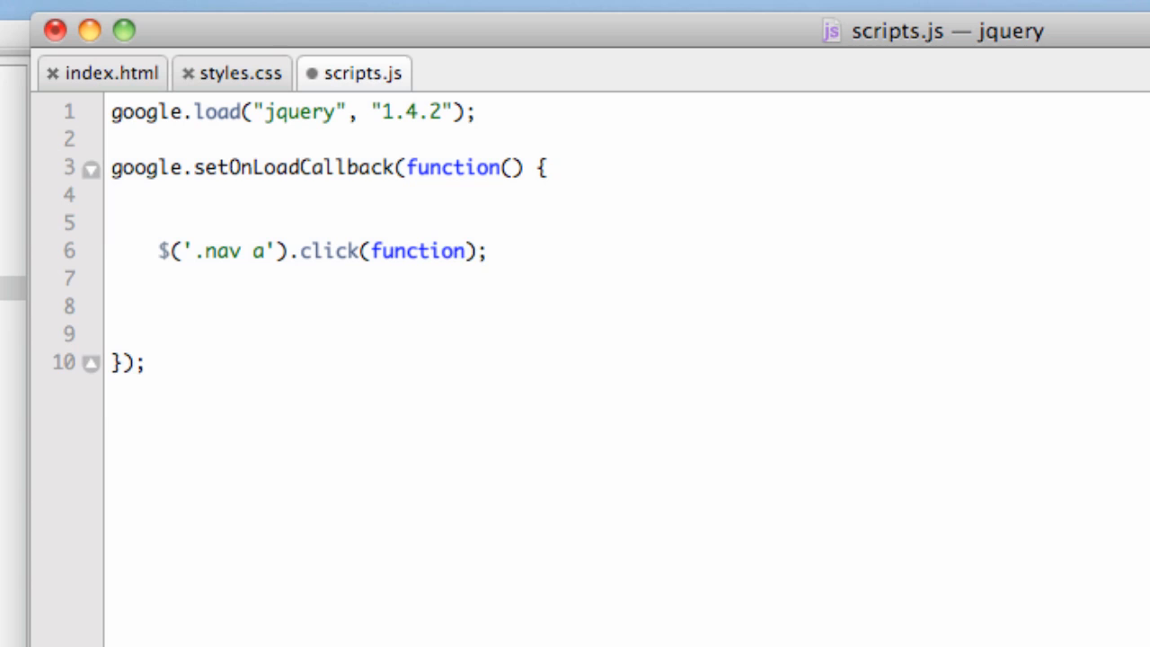
text(())
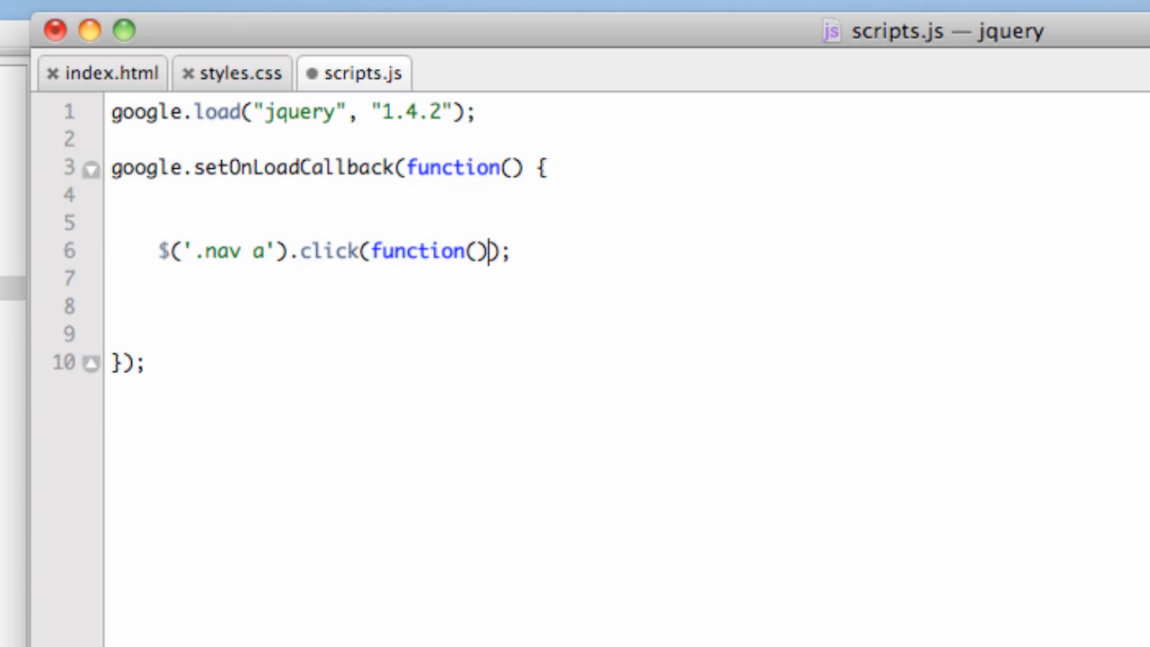
text({})
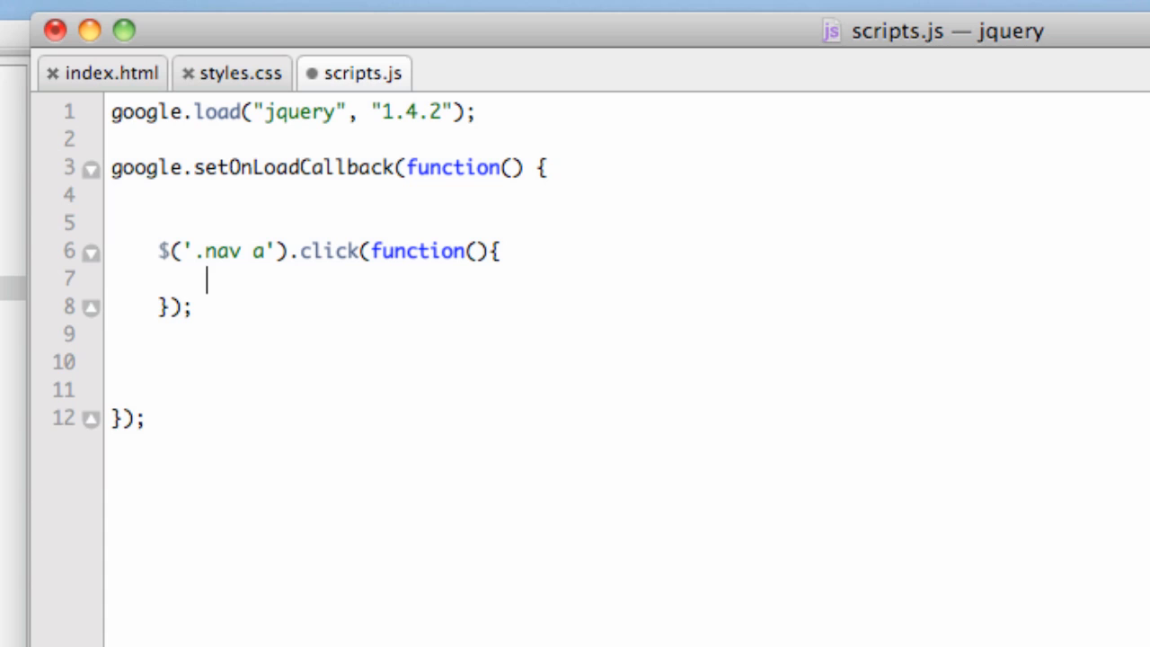
Write $(this).addClass('selected'); inside the click function, then review the code.
text($)
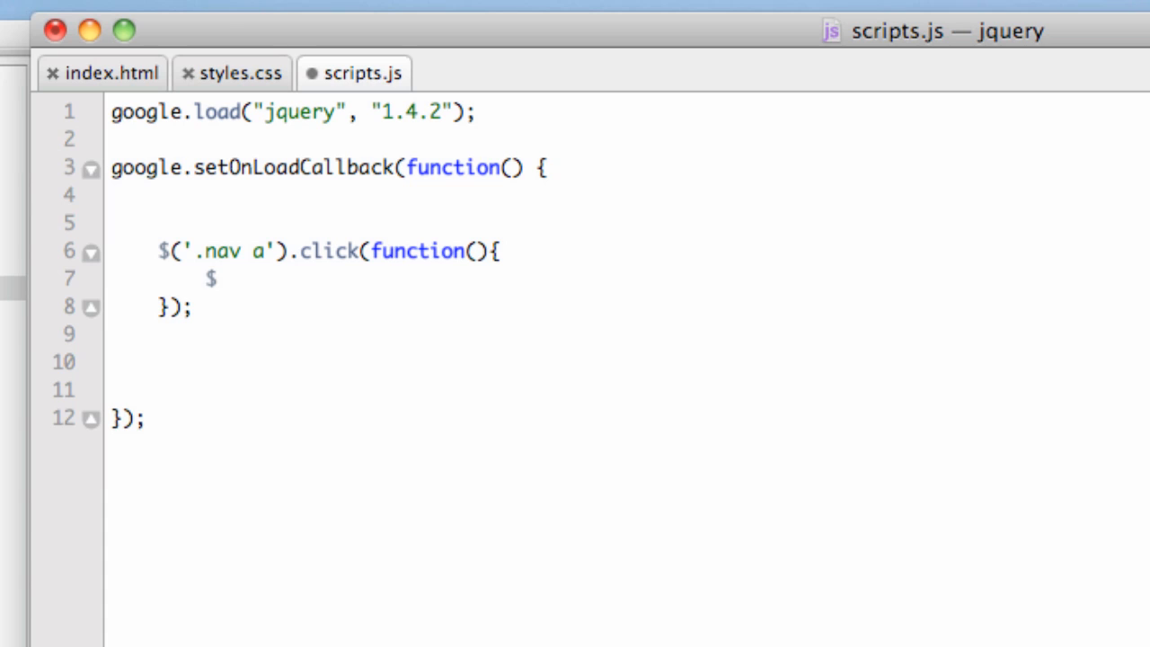
text((t)
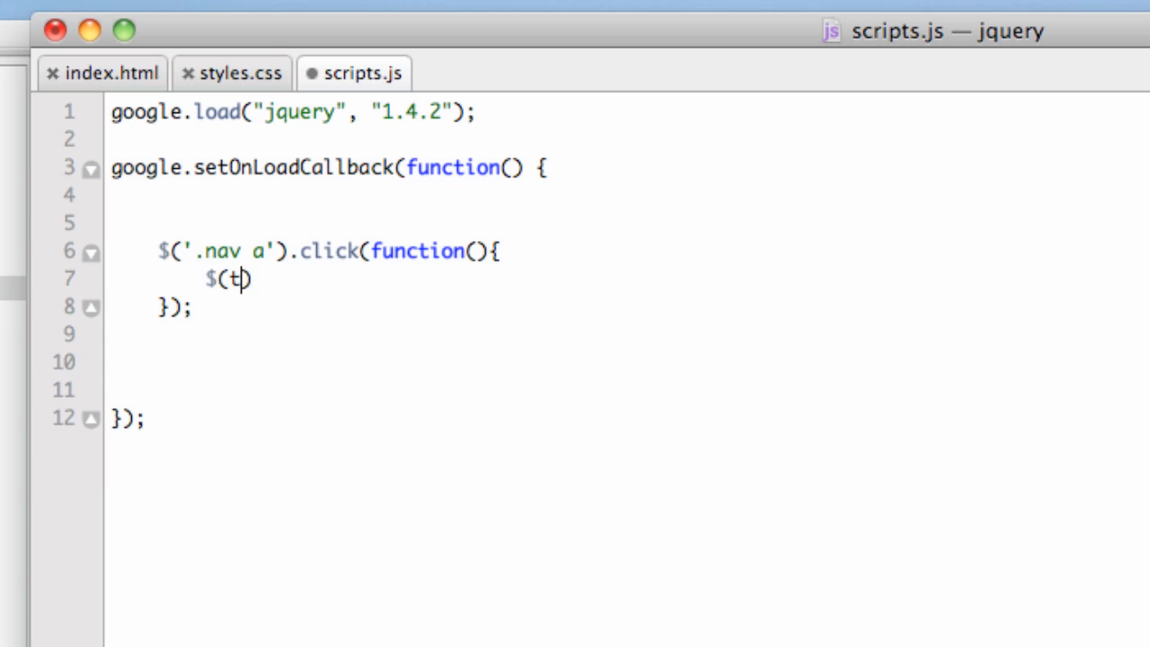
text(his))
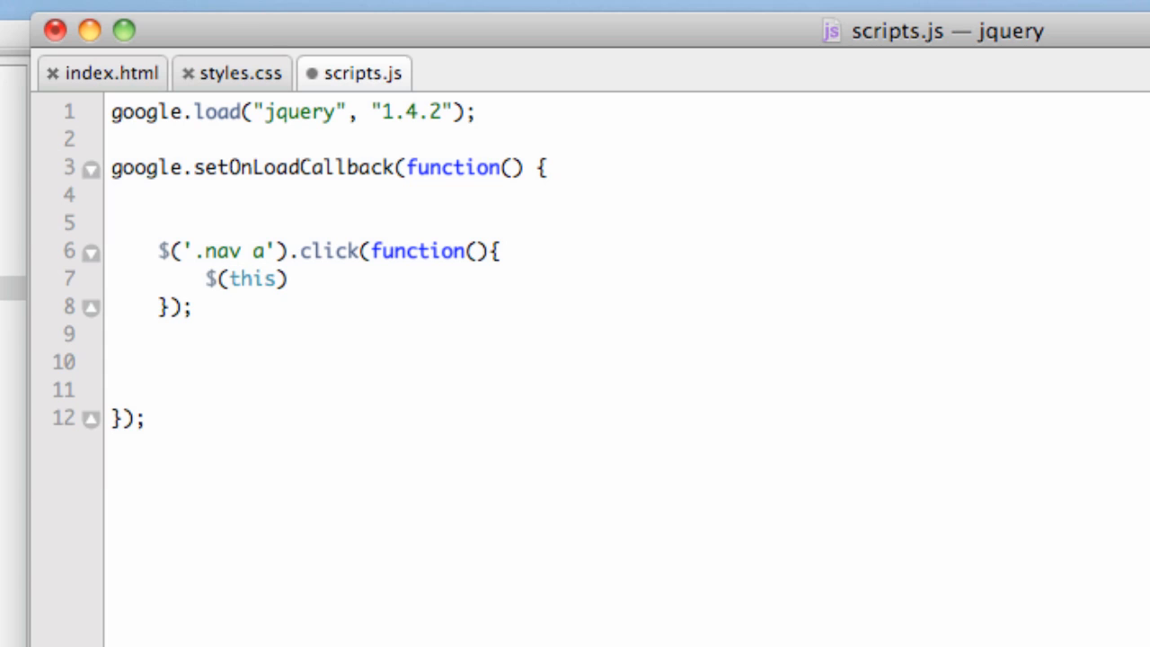
text(.)
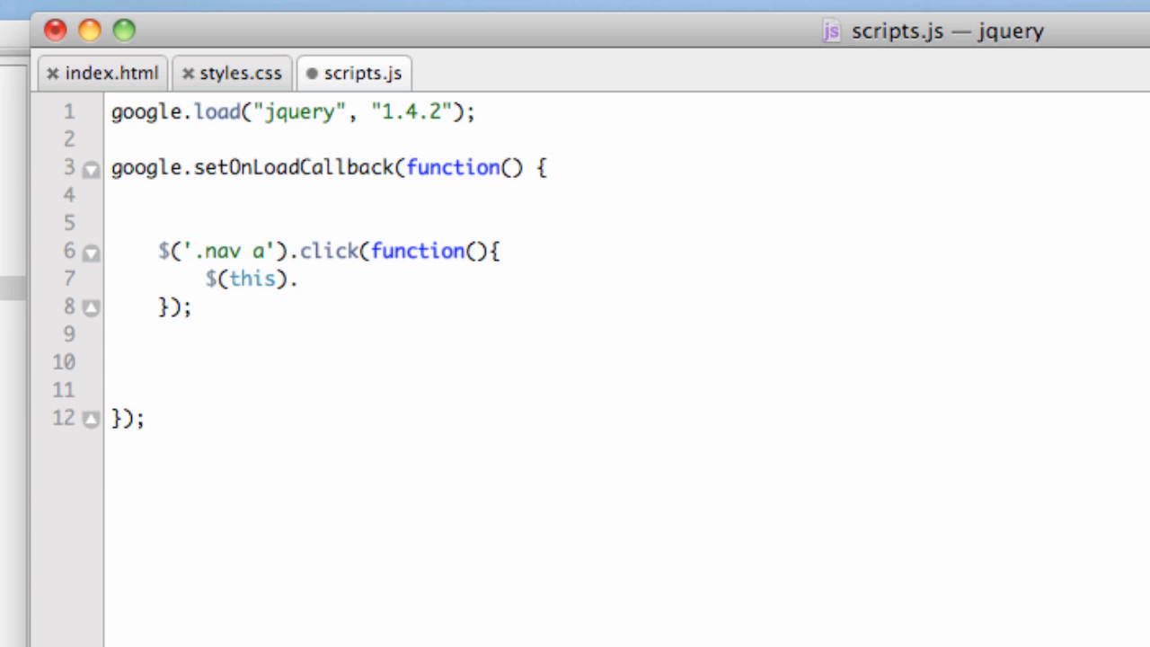
text(addCl)
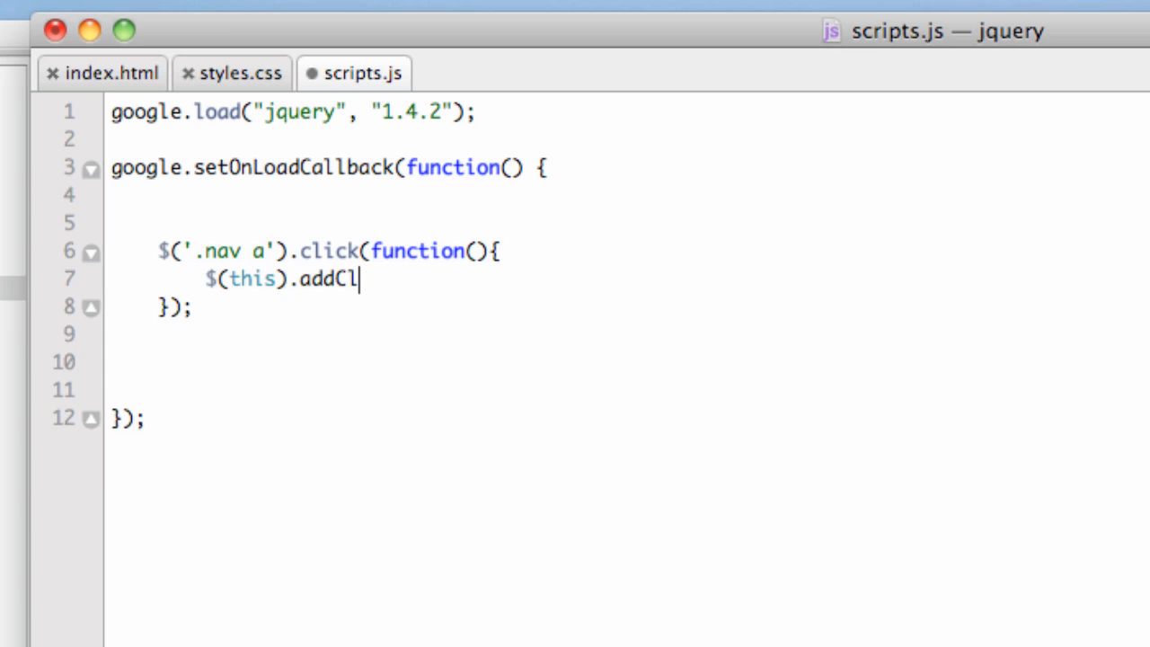
text(ass)
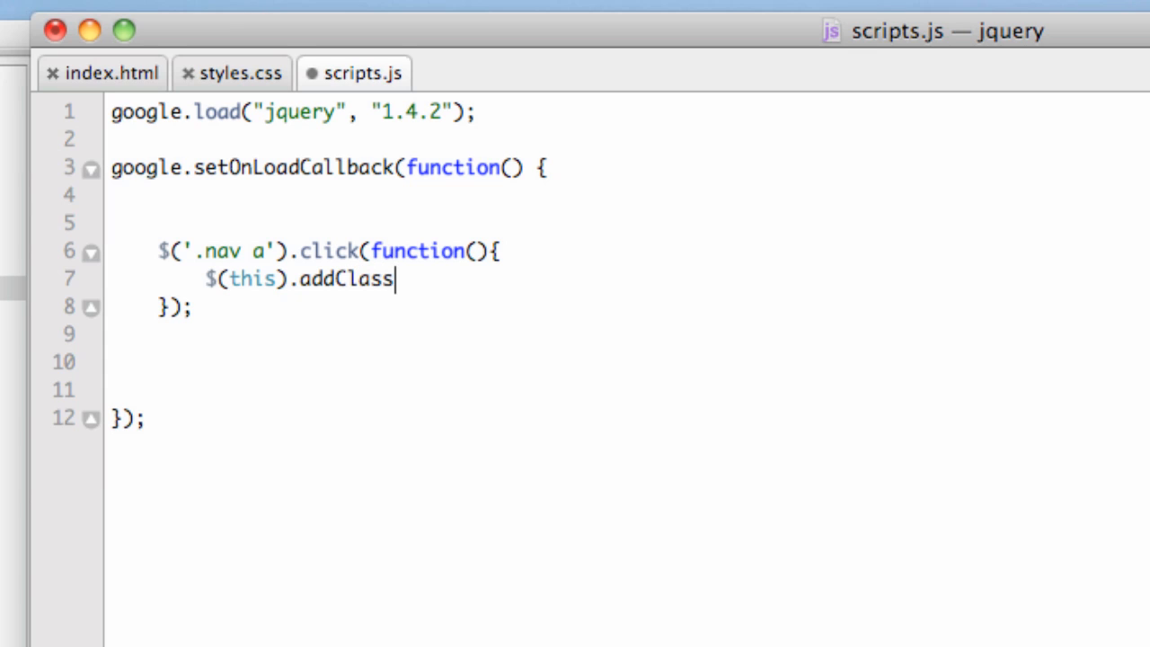
text(())
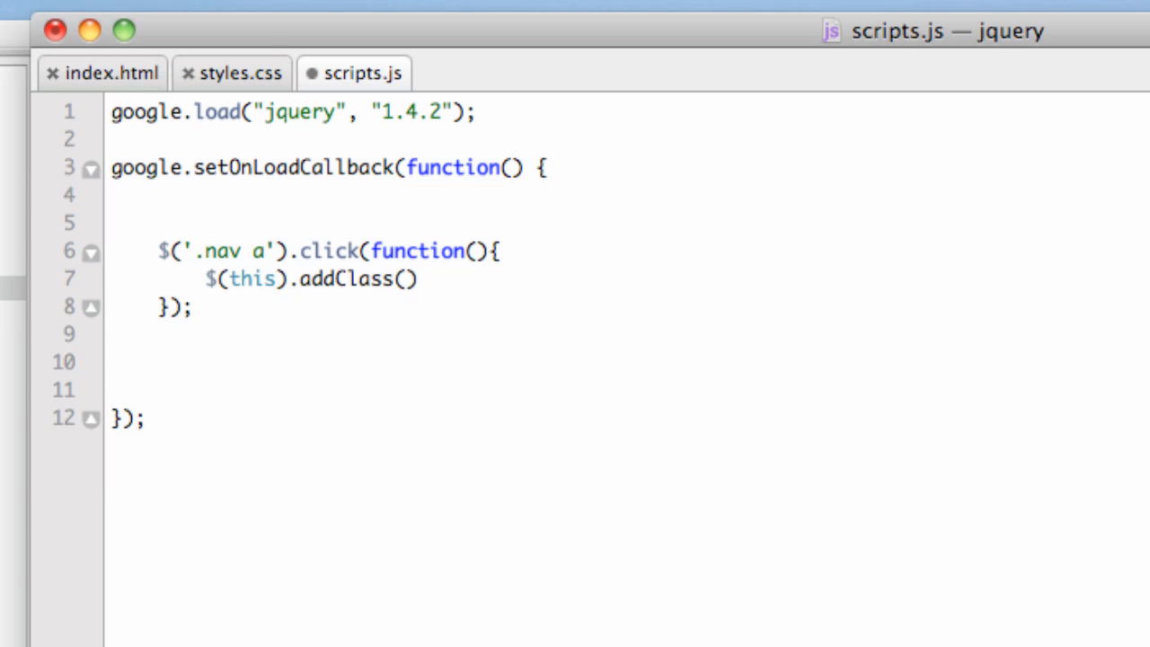
text('')
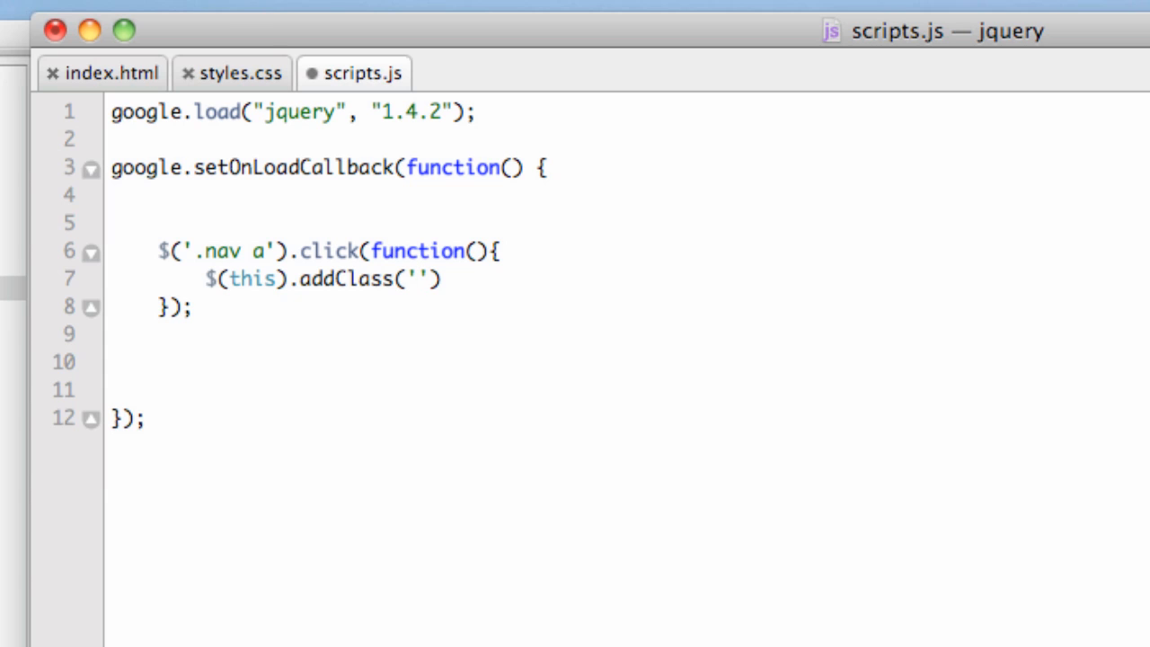
text(selected)
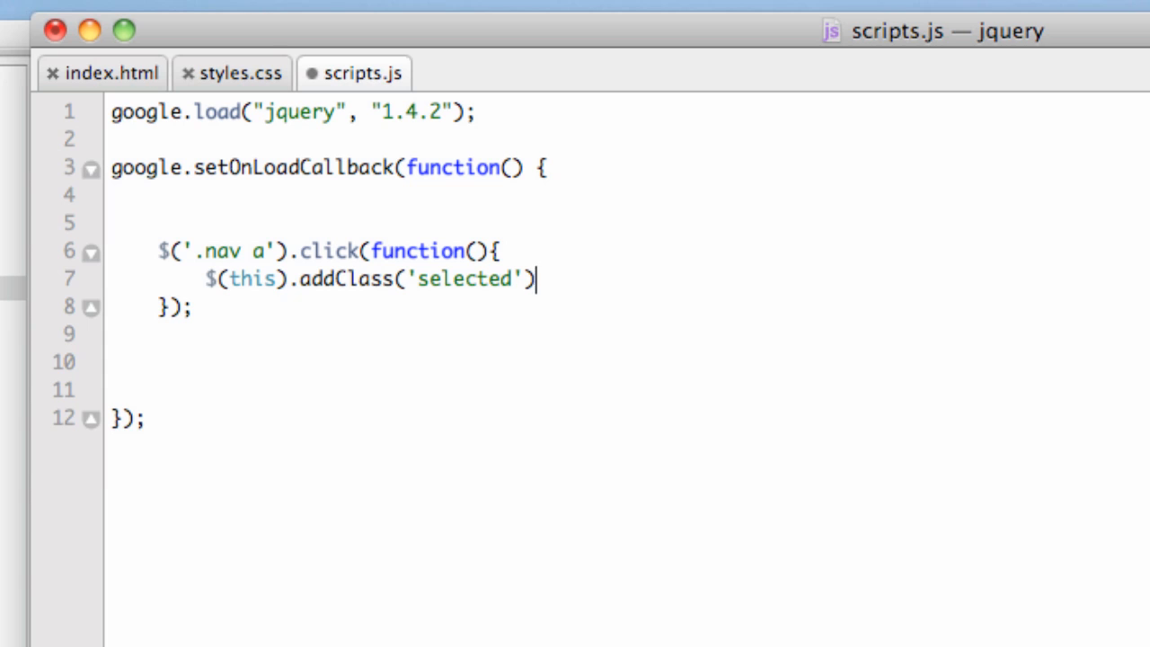
text(;)
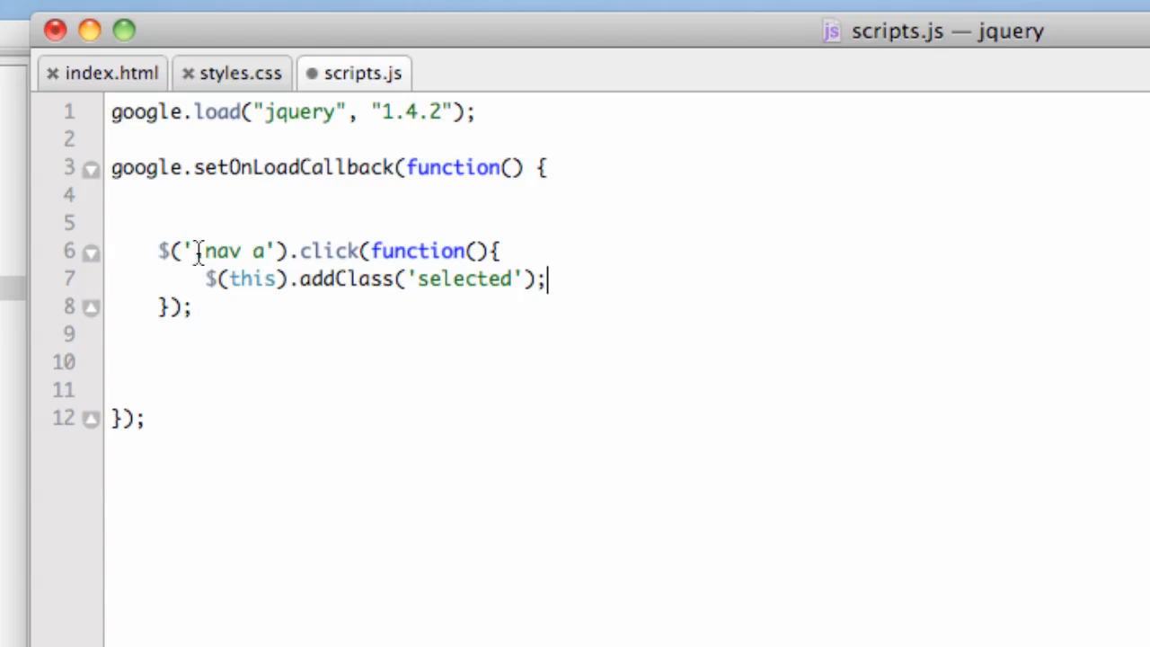
text(.)
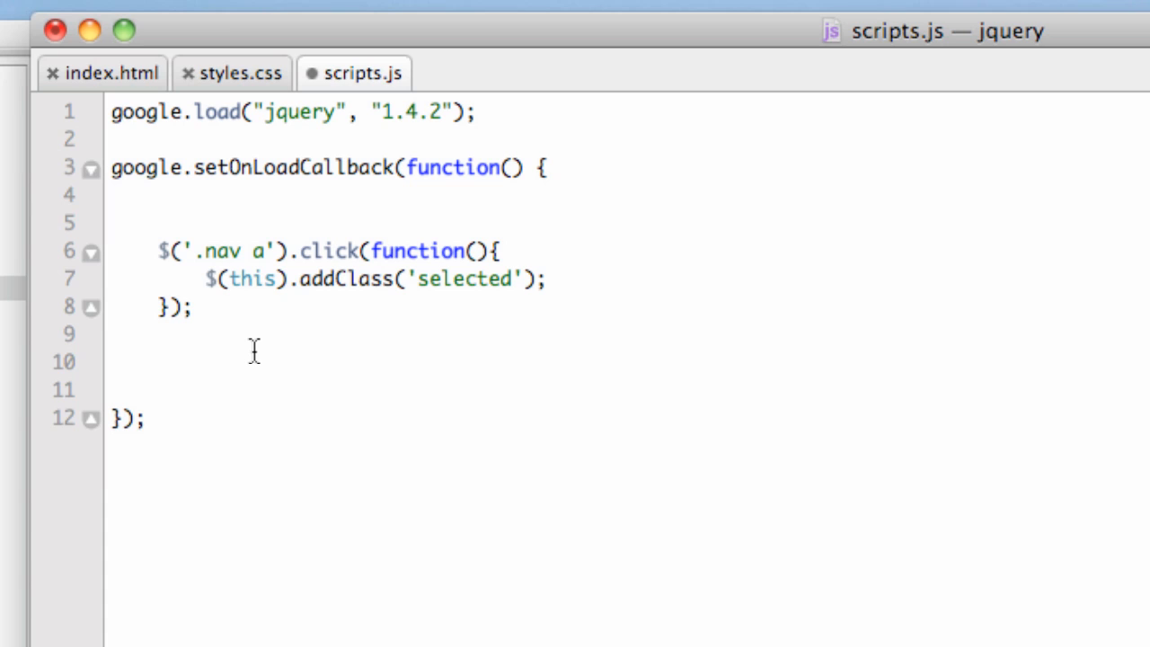
click(256, 280)
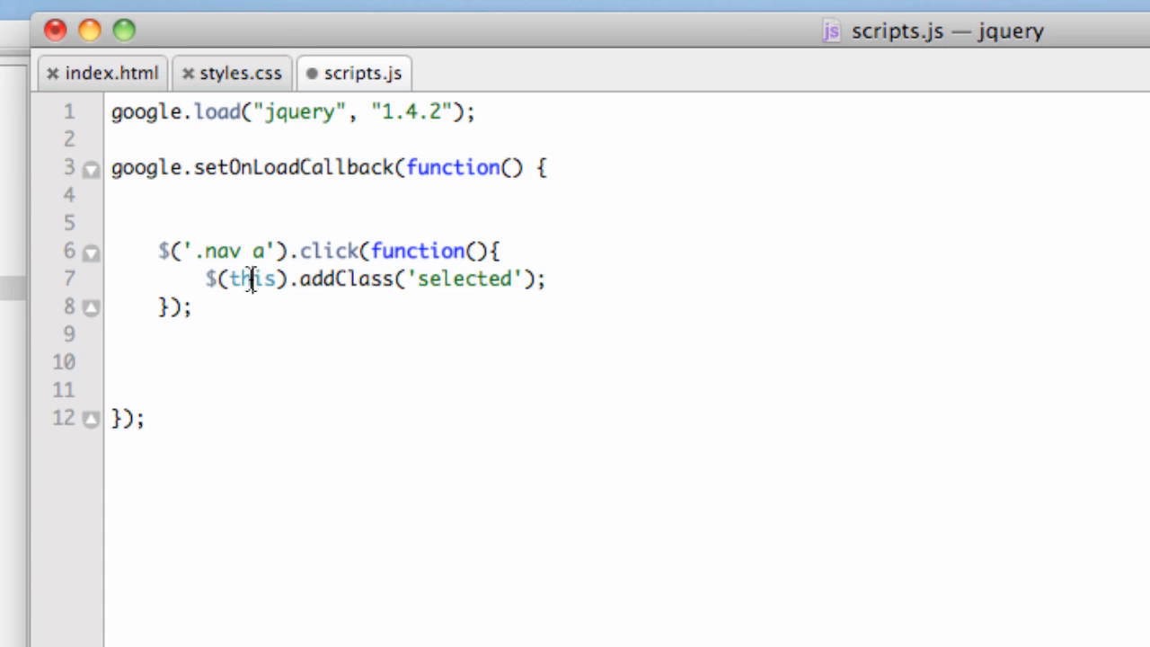
mouse_move(232, 251)
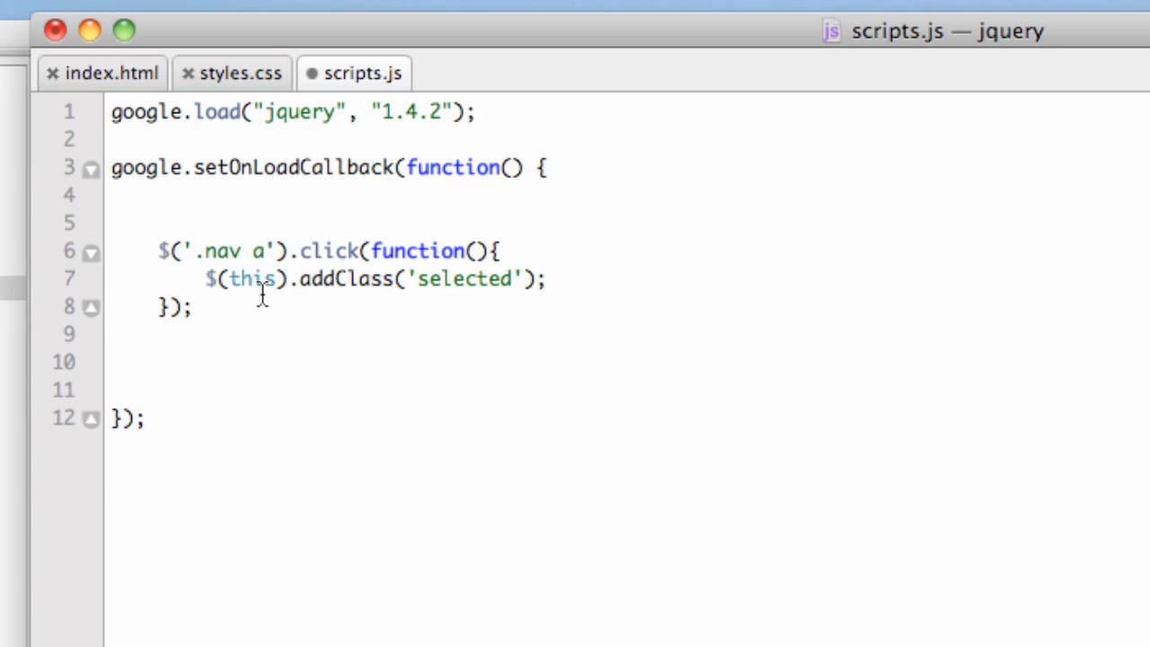
click(253, 280)
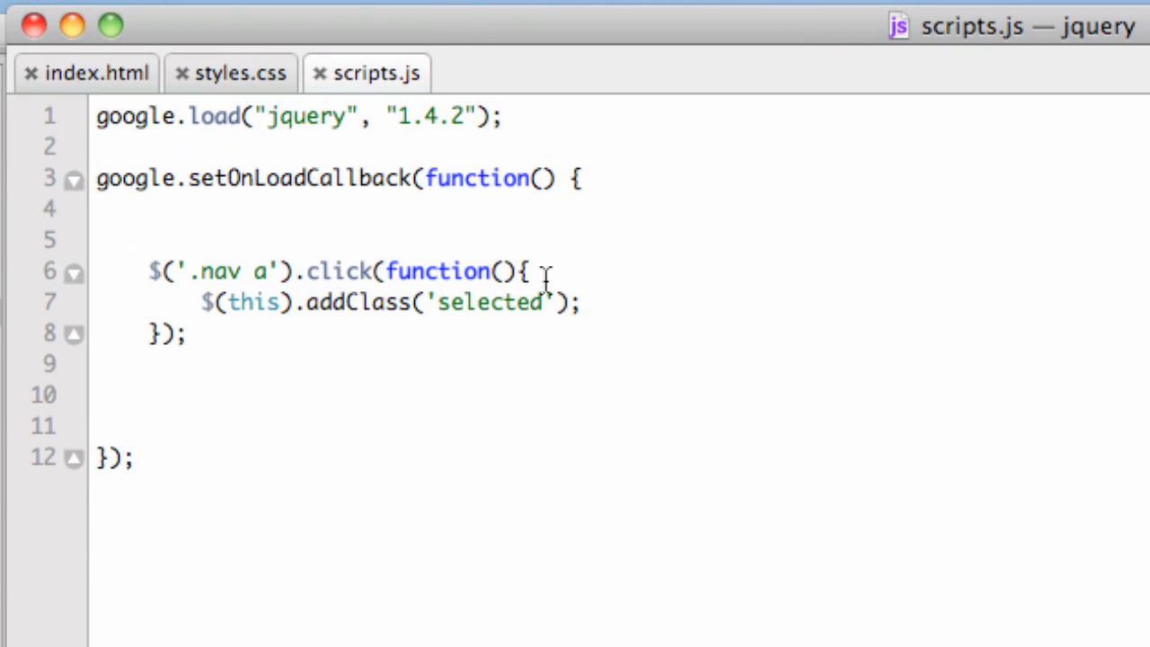
mouse_move(669, 426)
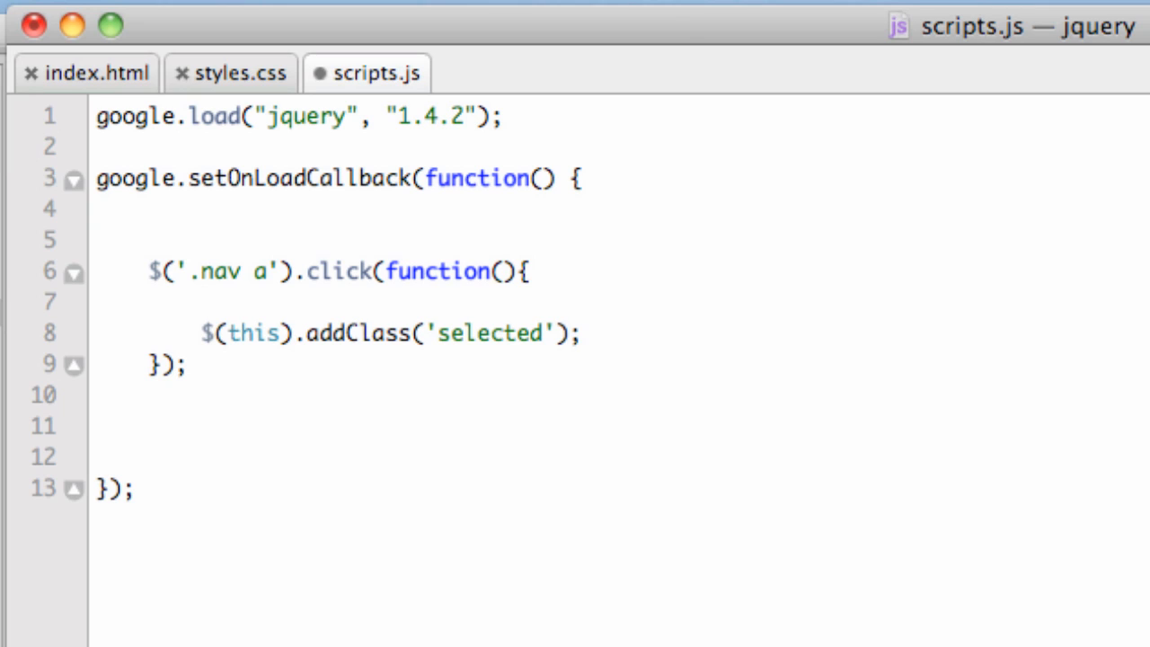
Add $('.nav a').removeClass('selected'); so all nav links lose the class first.
text($())
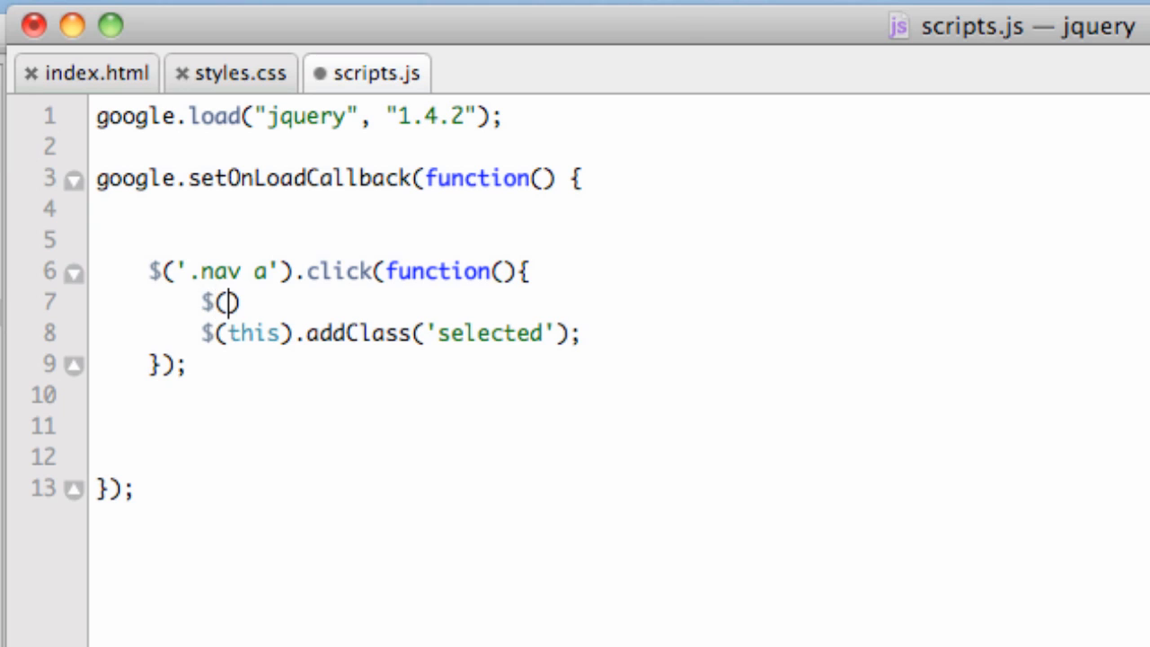
text(')
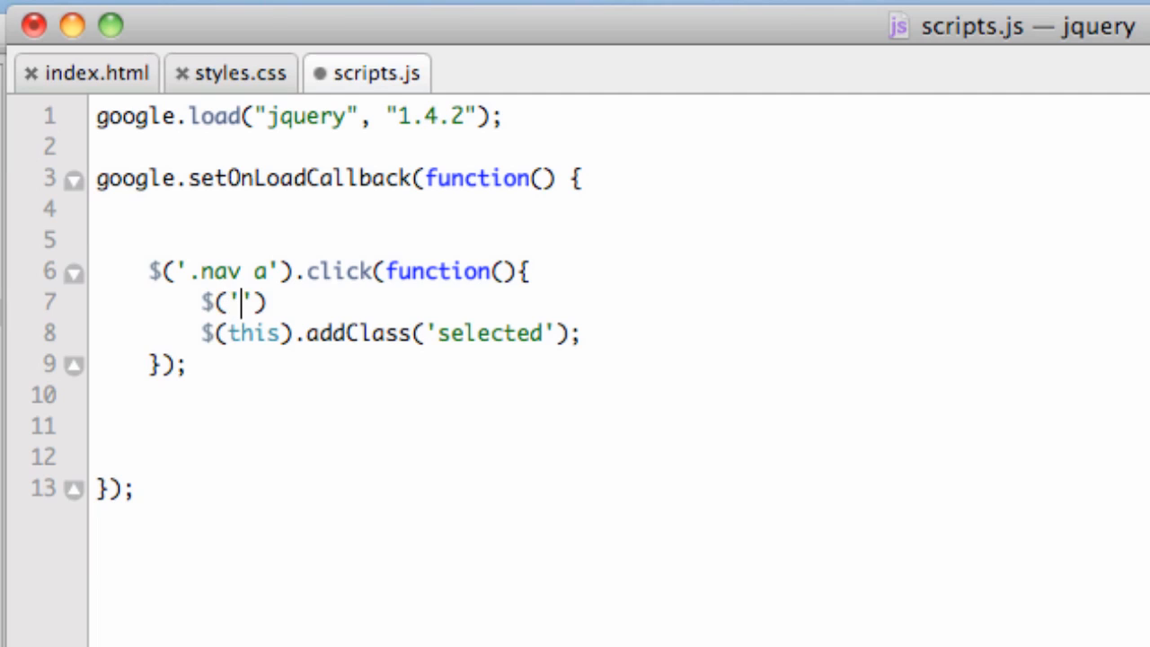
text(.nav)
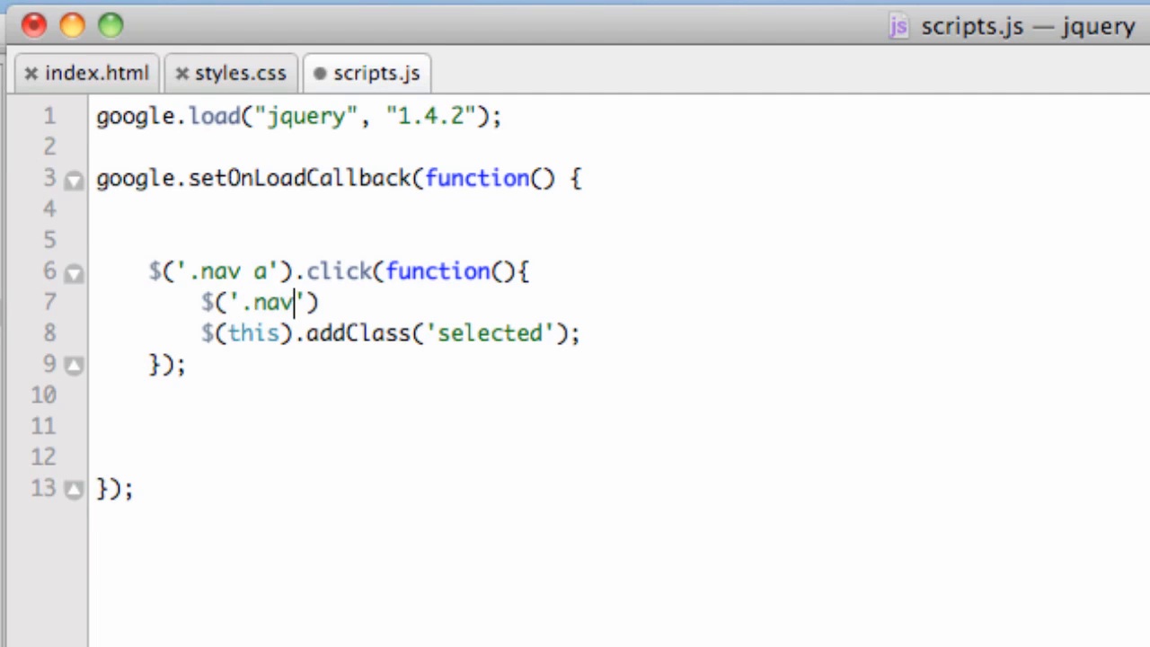
text(a)
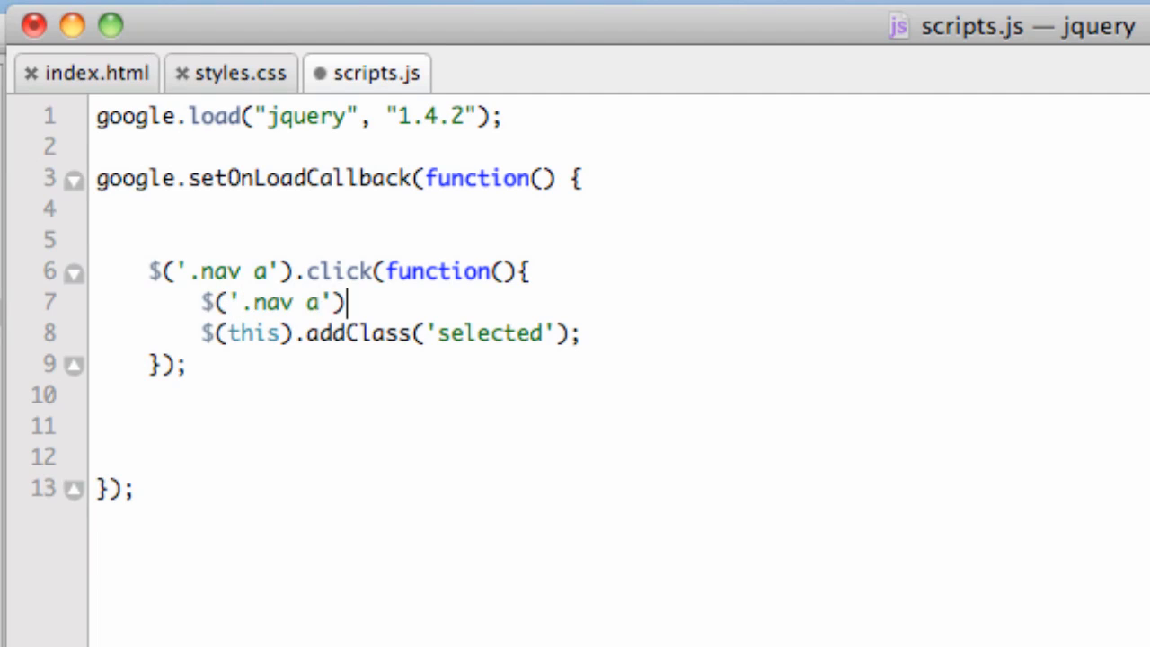
text(.remov)
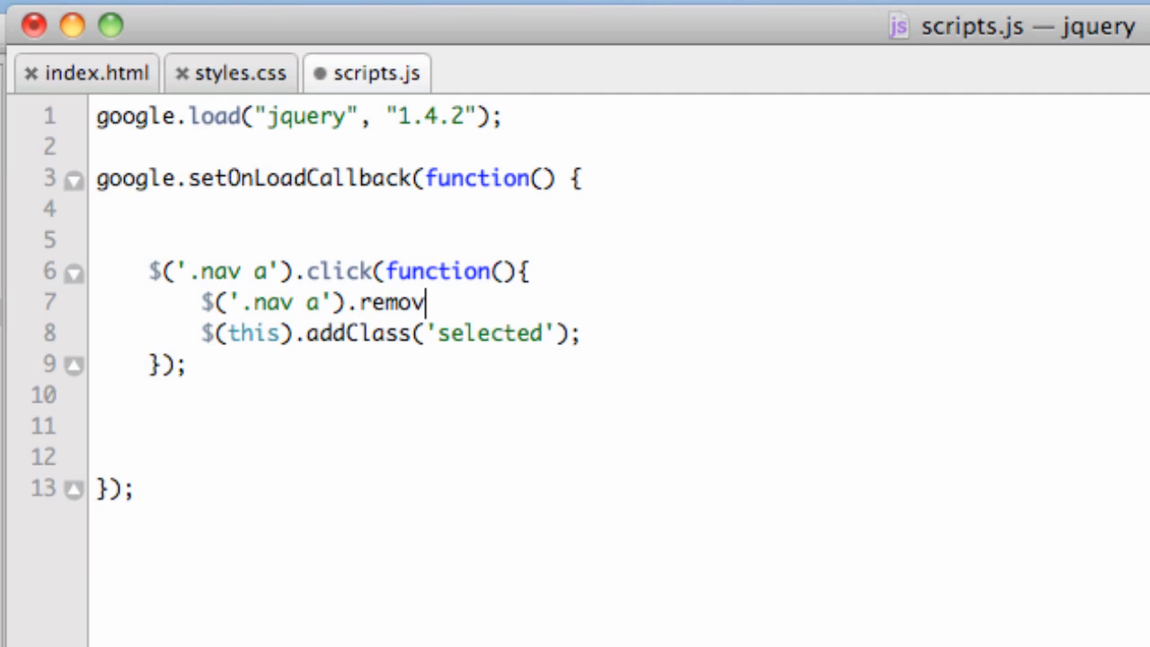
text(eClass('')
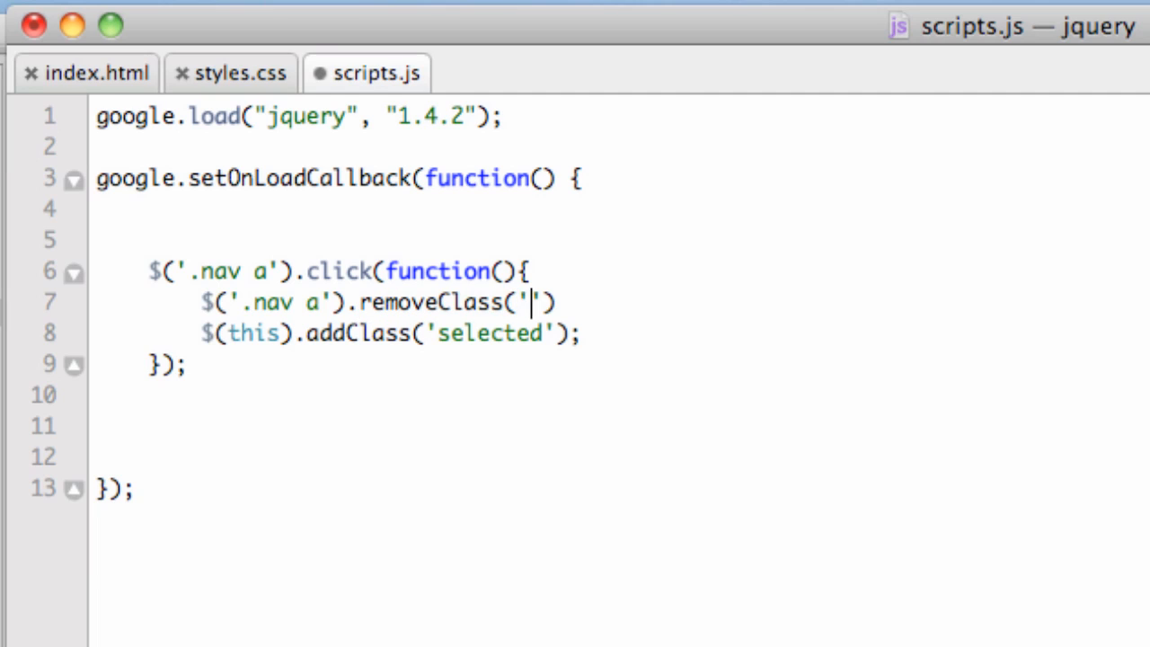
text(selected)
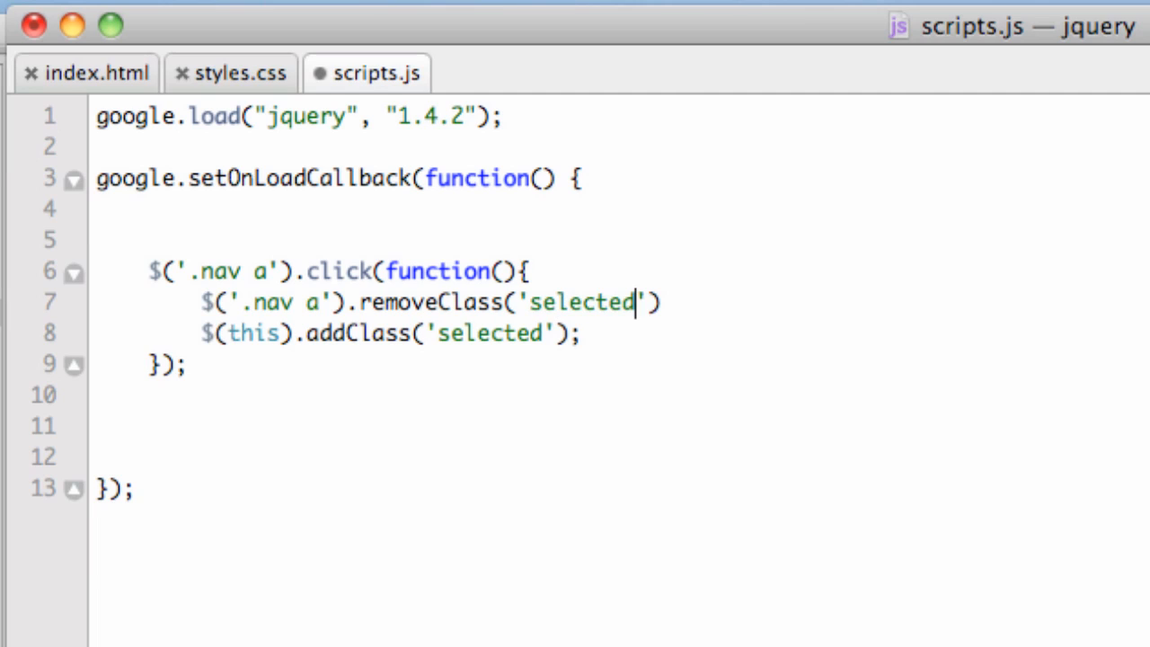
text(;)
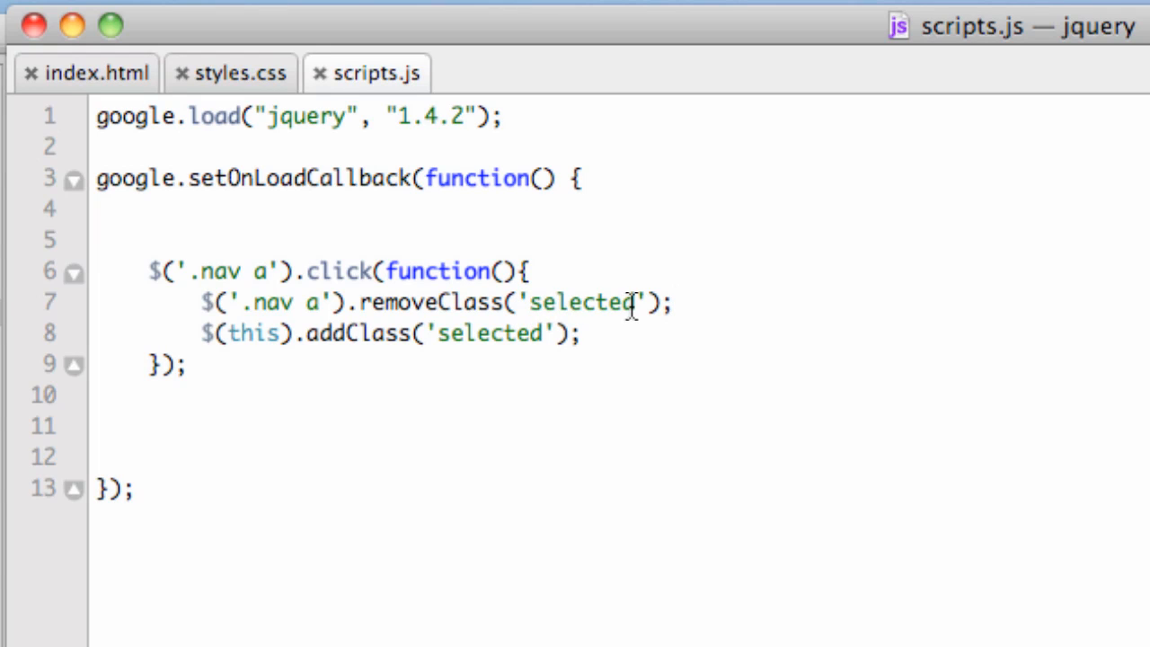
mouse_move(264, 353)
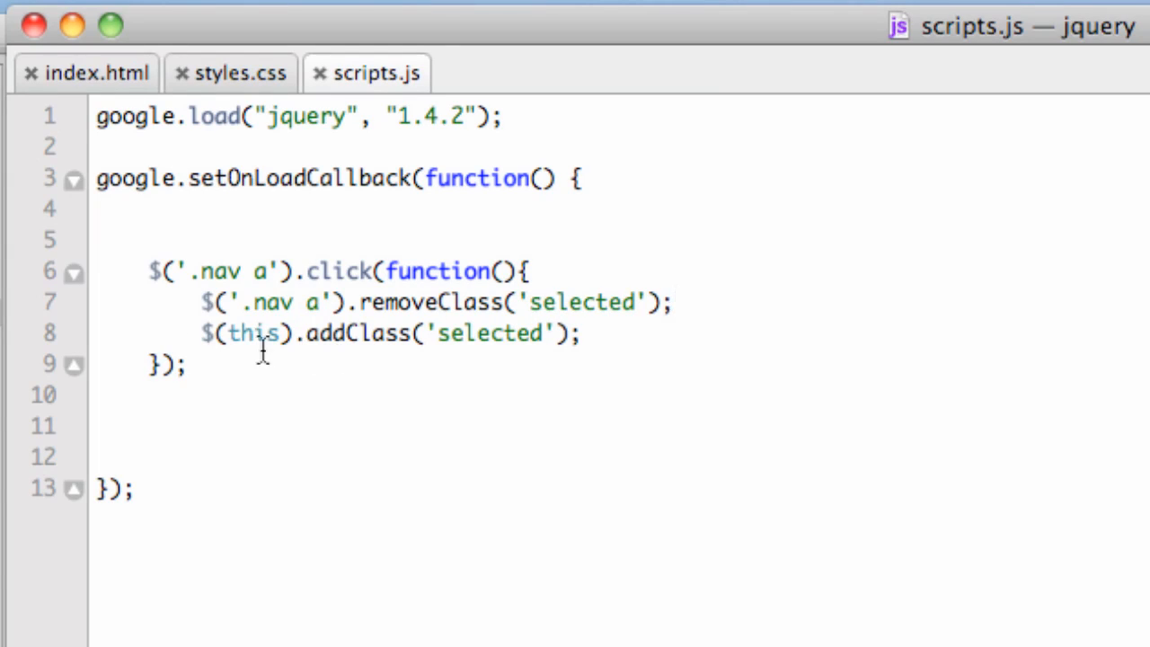
mouse_move(350, 333)
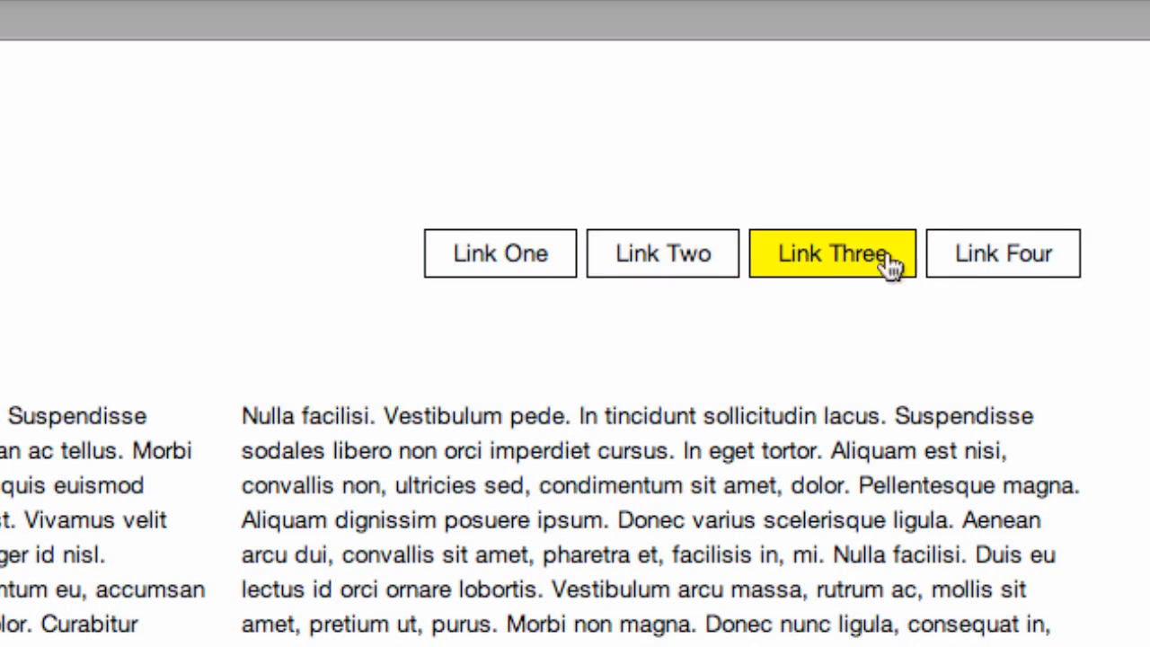
In Safari, click Link Two to test the highlight, then return to scripts.js.
click(662, 252)
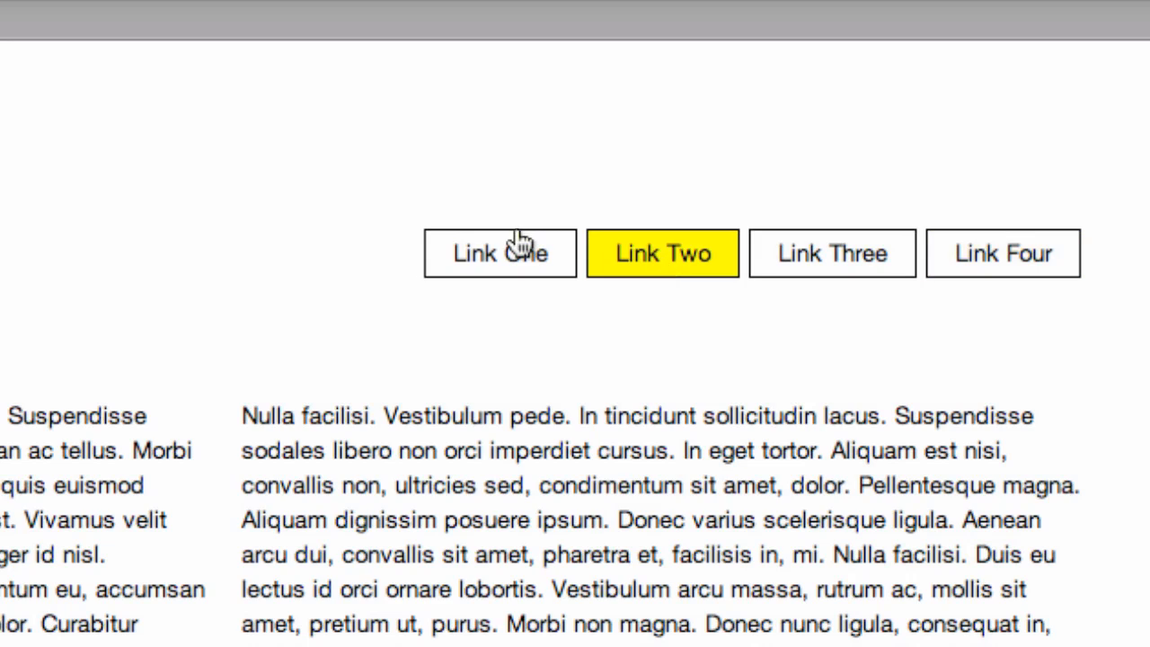
mouse_move(804, 261)
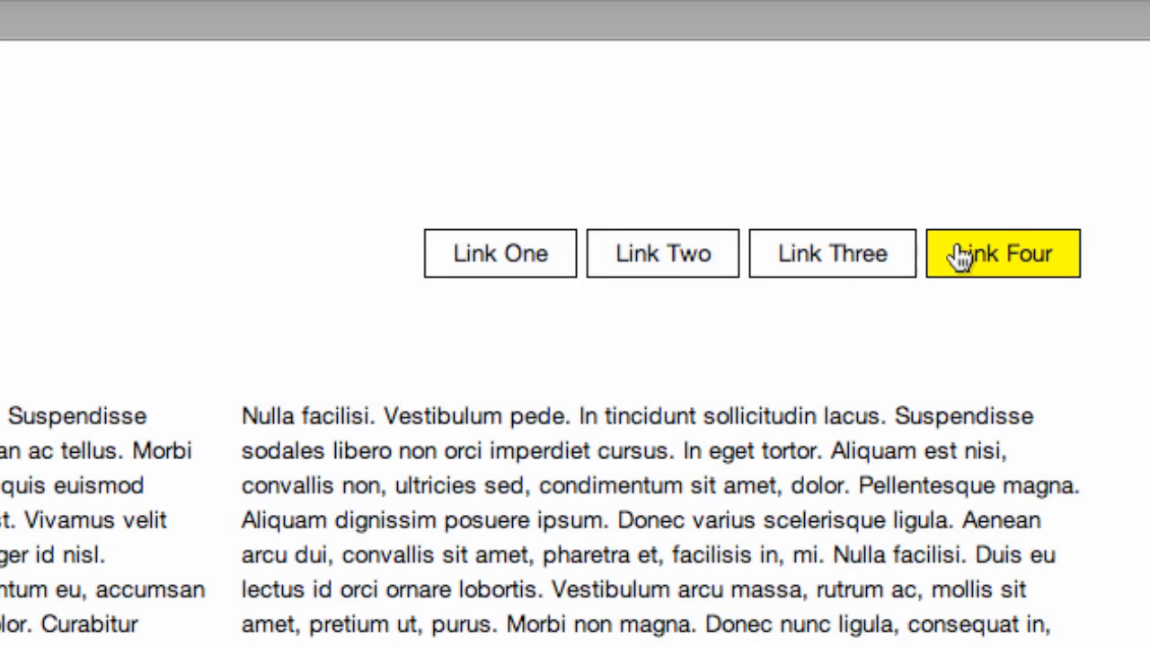
click(662, 253)
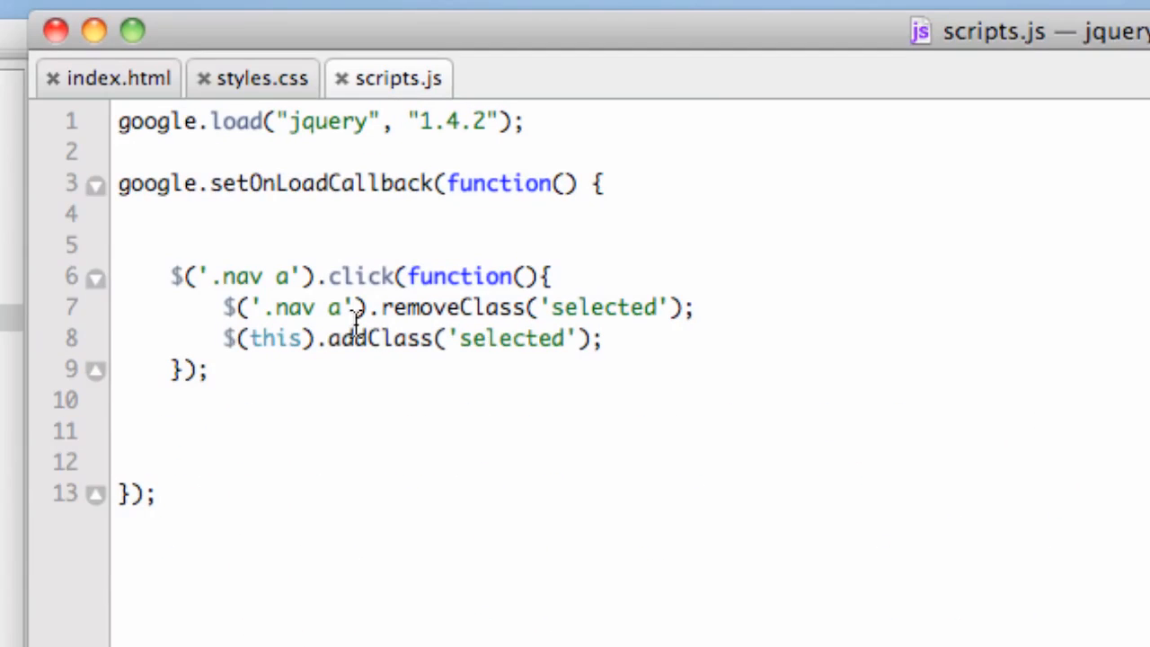
mouse_move(198, 276)
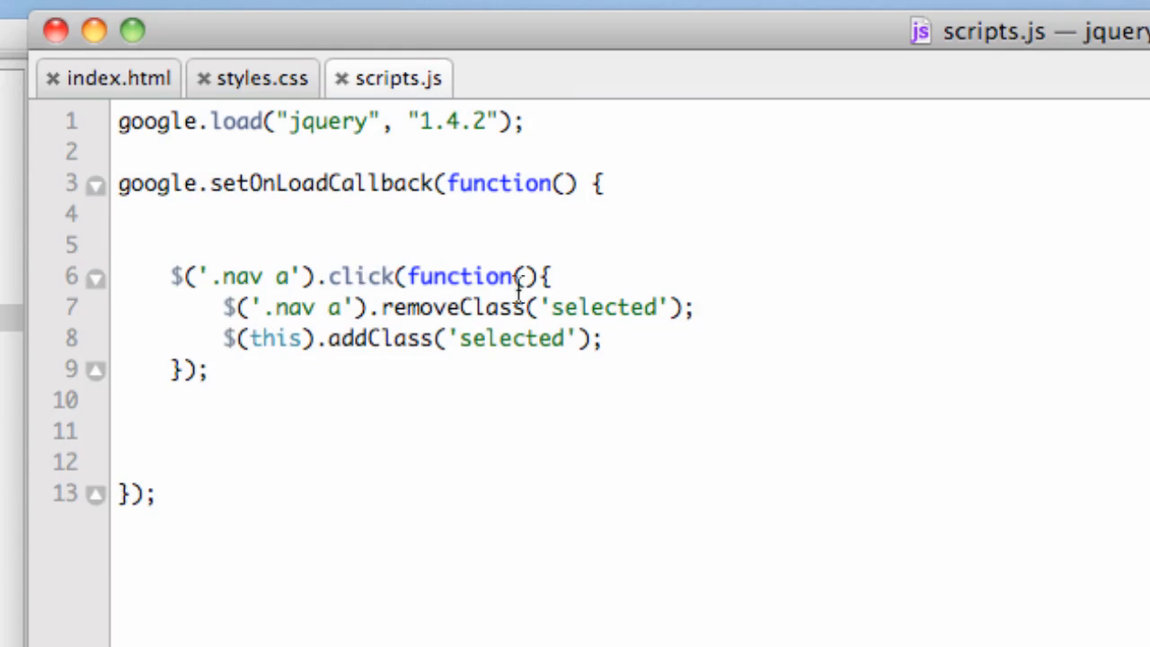
mouse_move(388, 338)
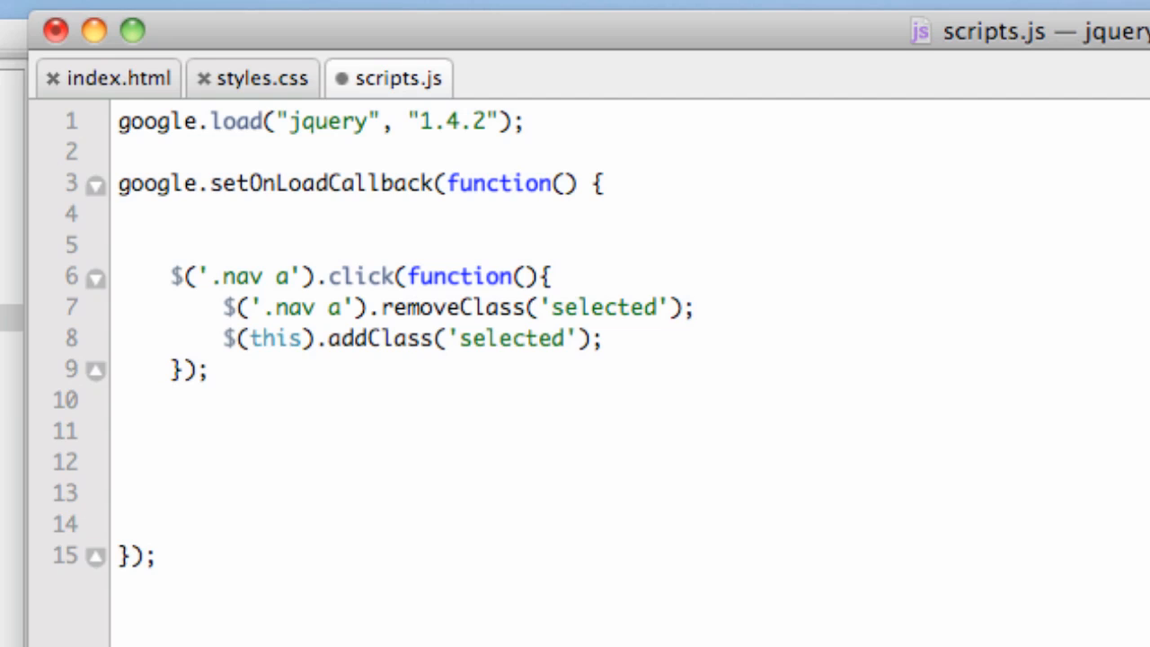
Add a $('p').click(function(){}); handler below the nav handler, fixing the 'clicked' typo.
text($(''))
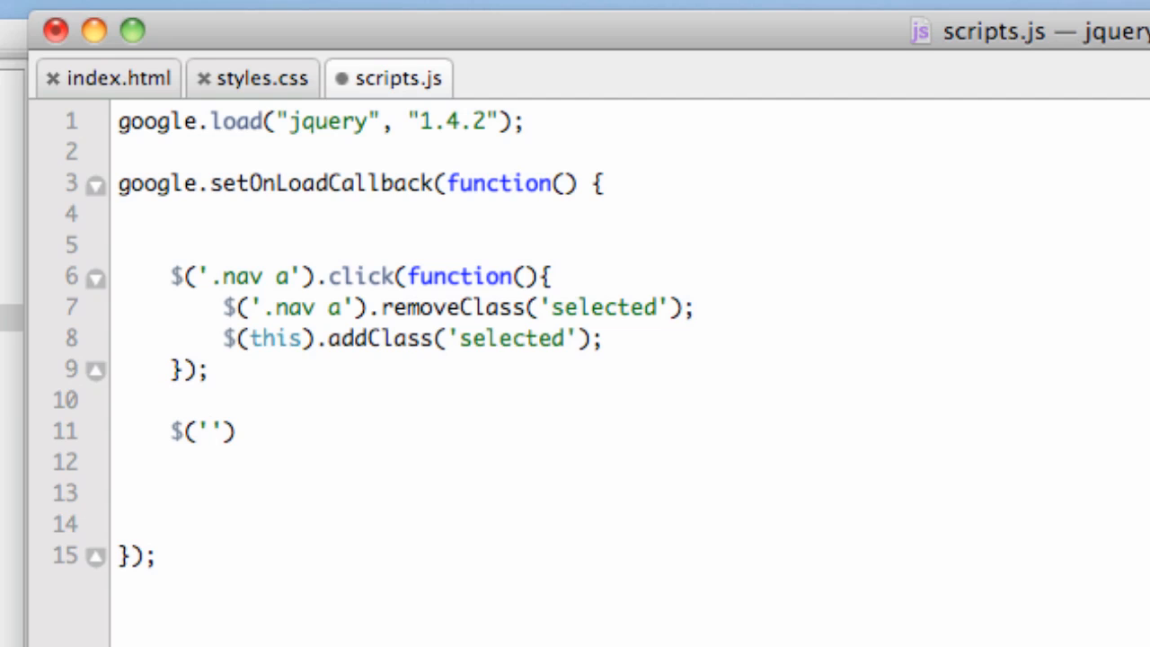
text(p').)
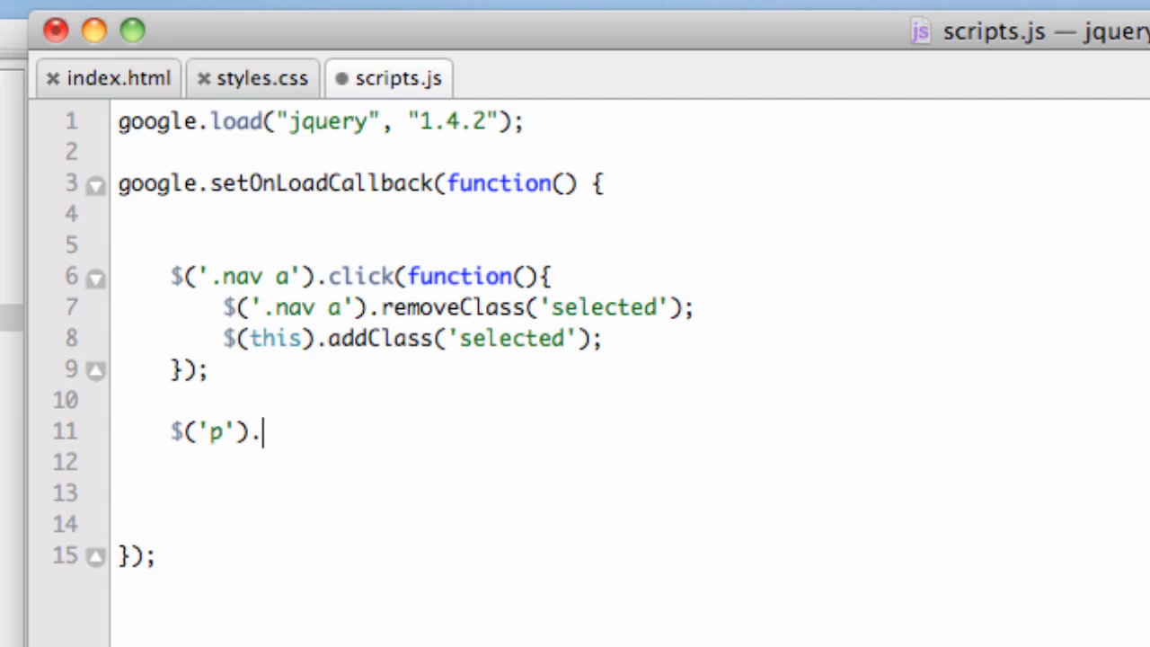
text(clicked)
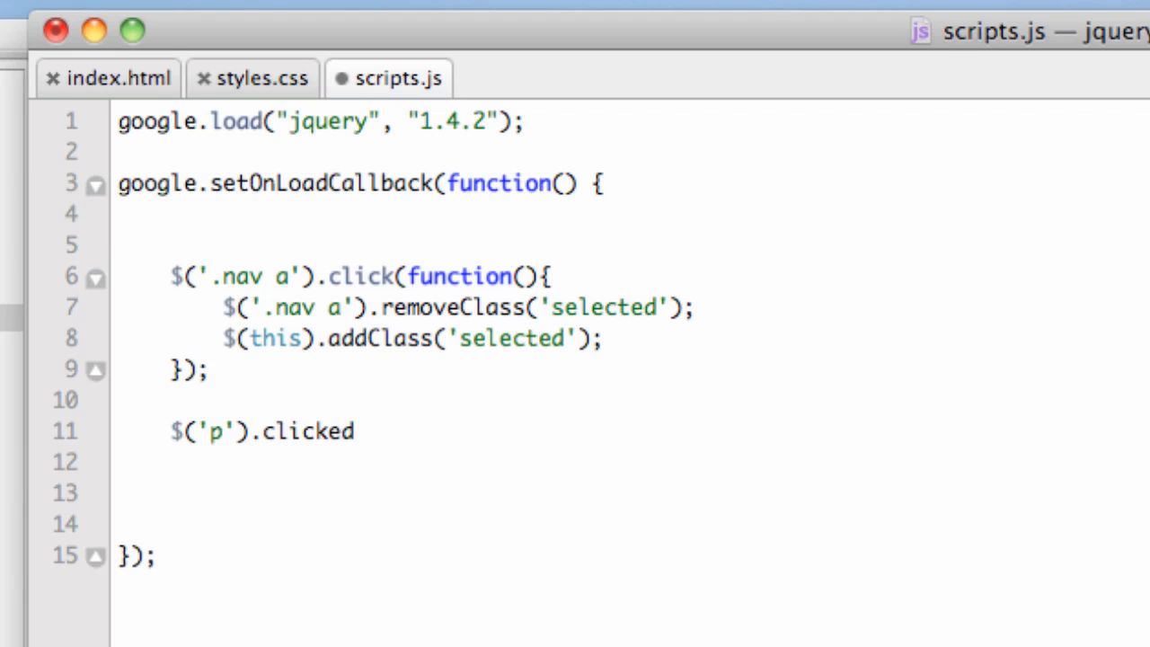
key(BackSpace)
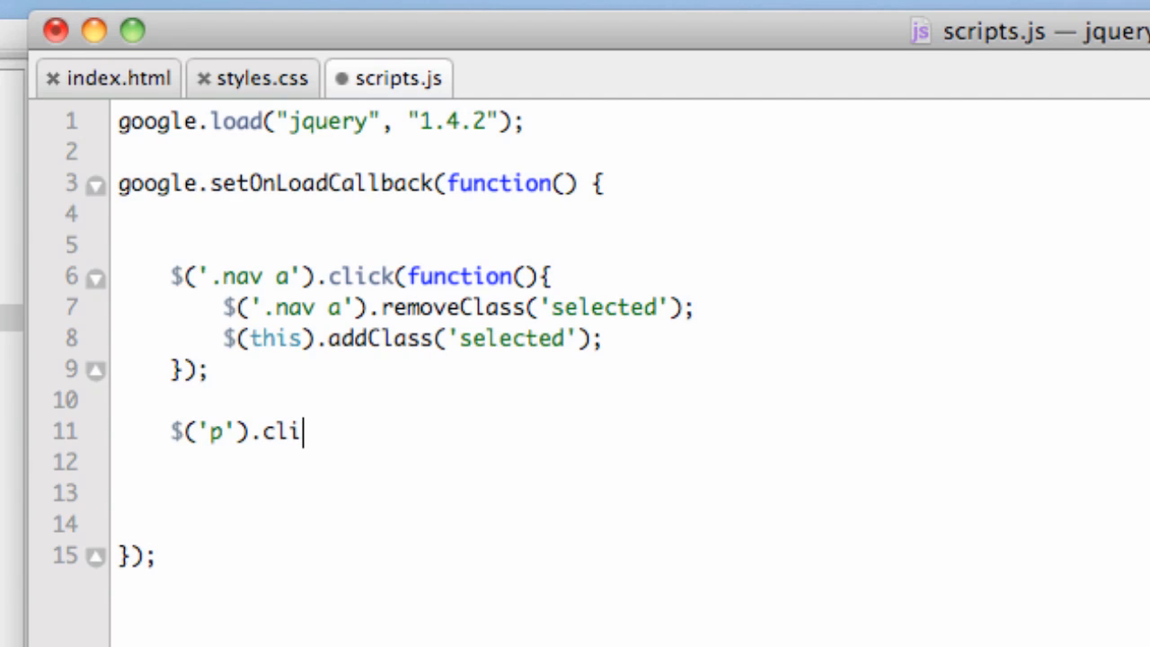
text(ck)
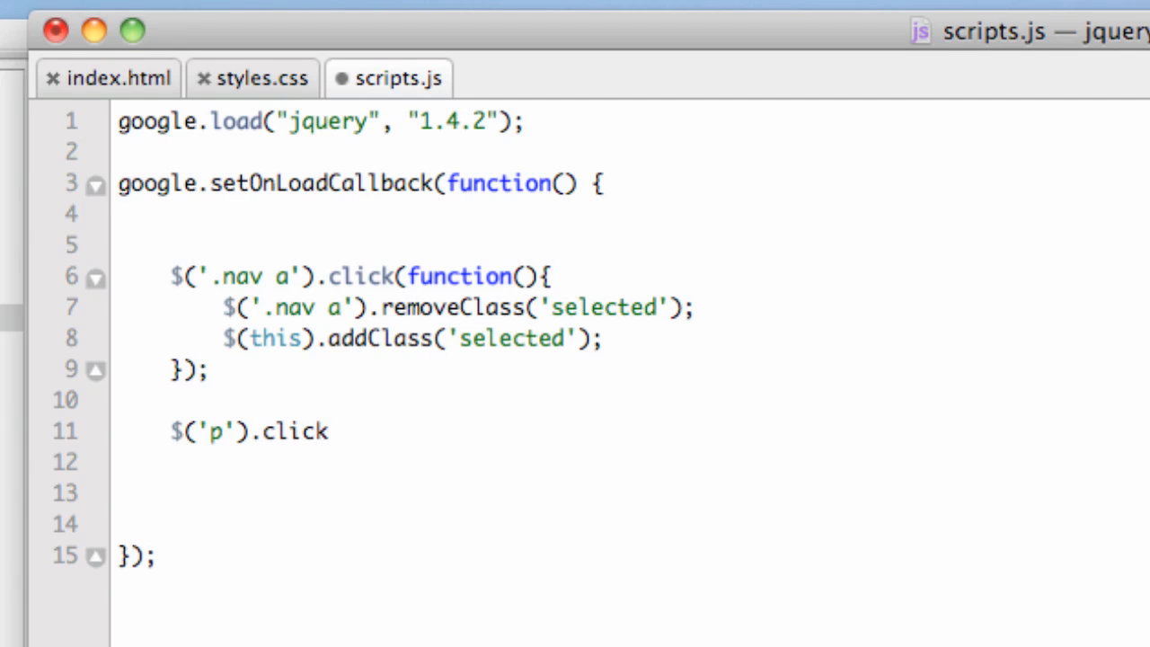
text((fun)
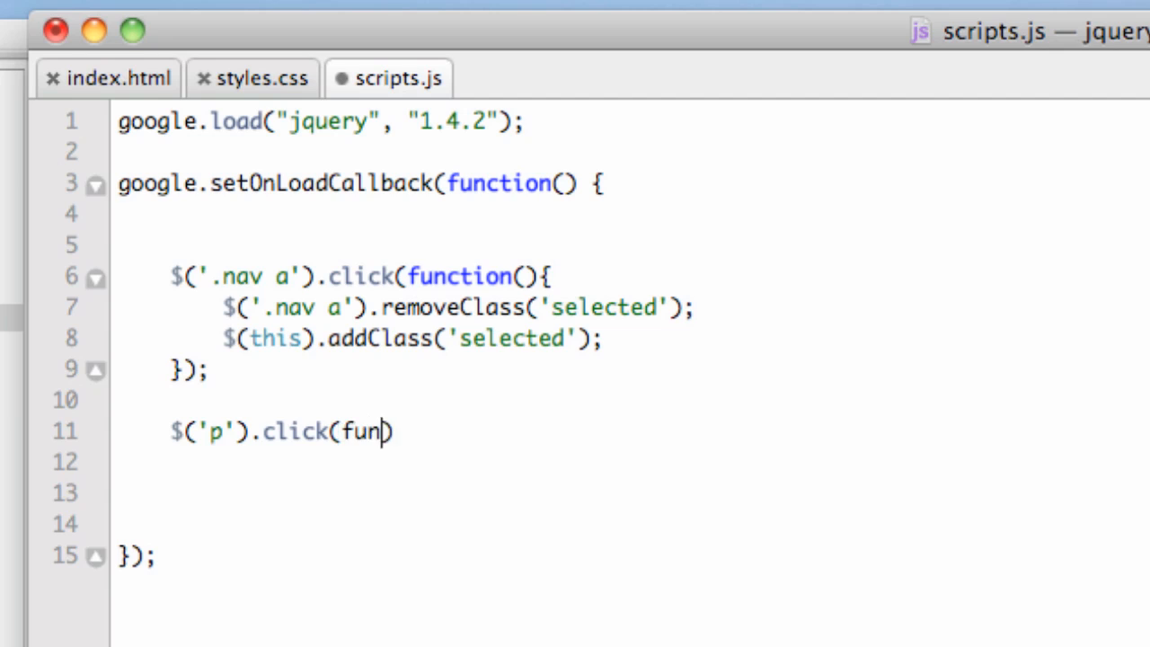
text(ction())
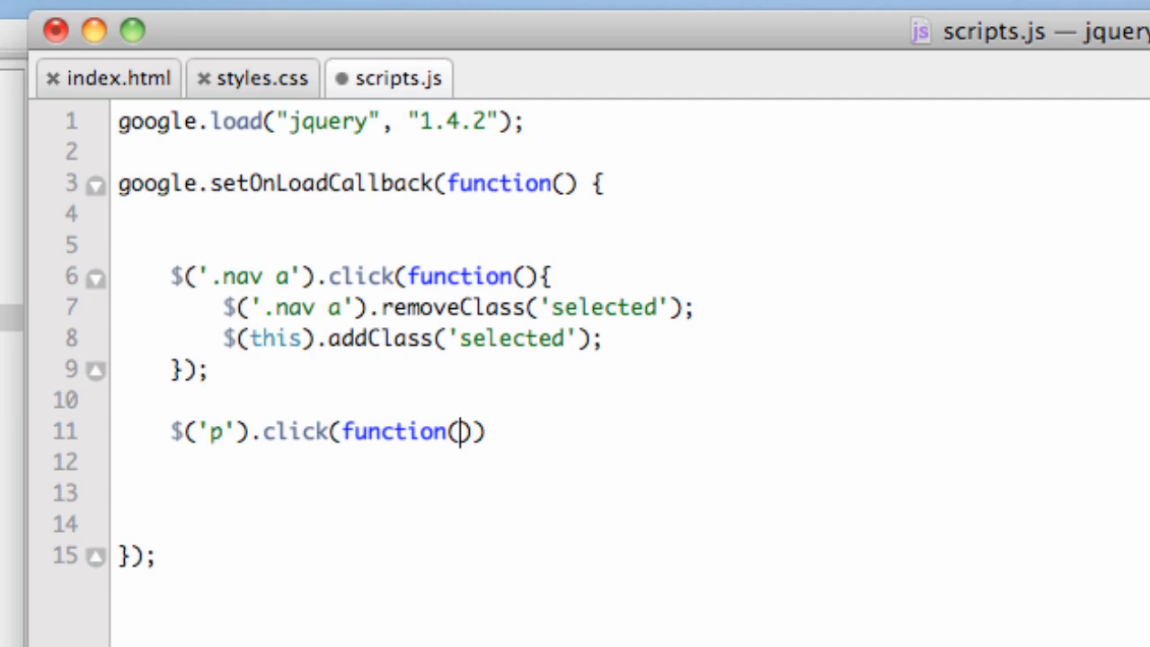
text({})
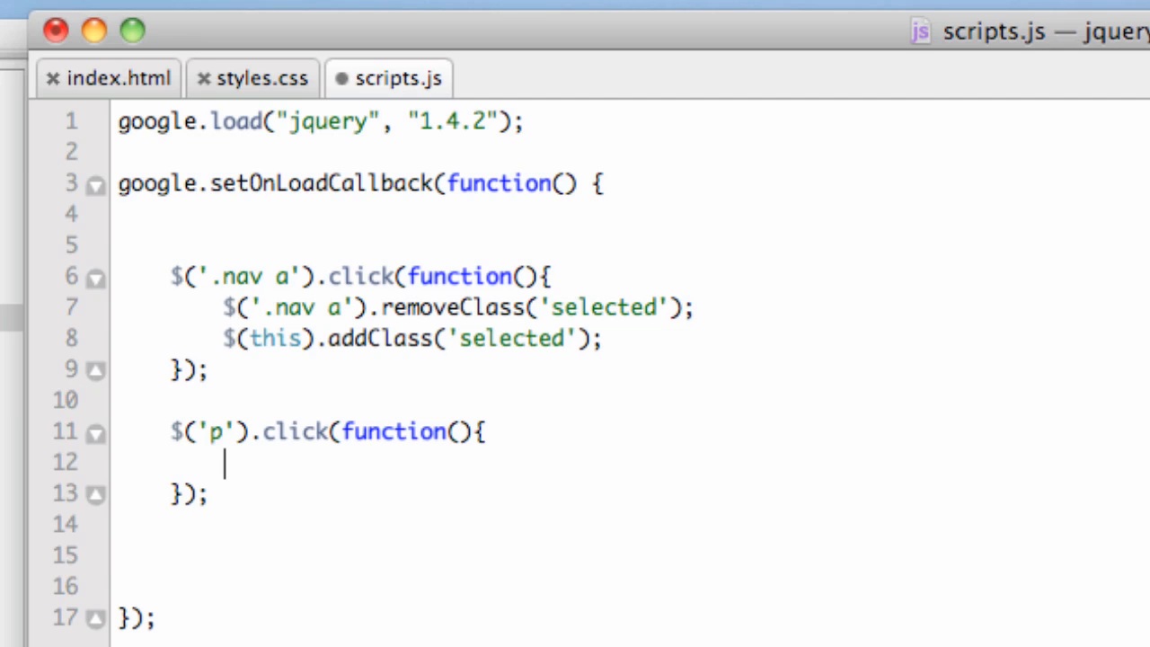
Make the paragraph handler run $(this).addClass('selected');.
text($)
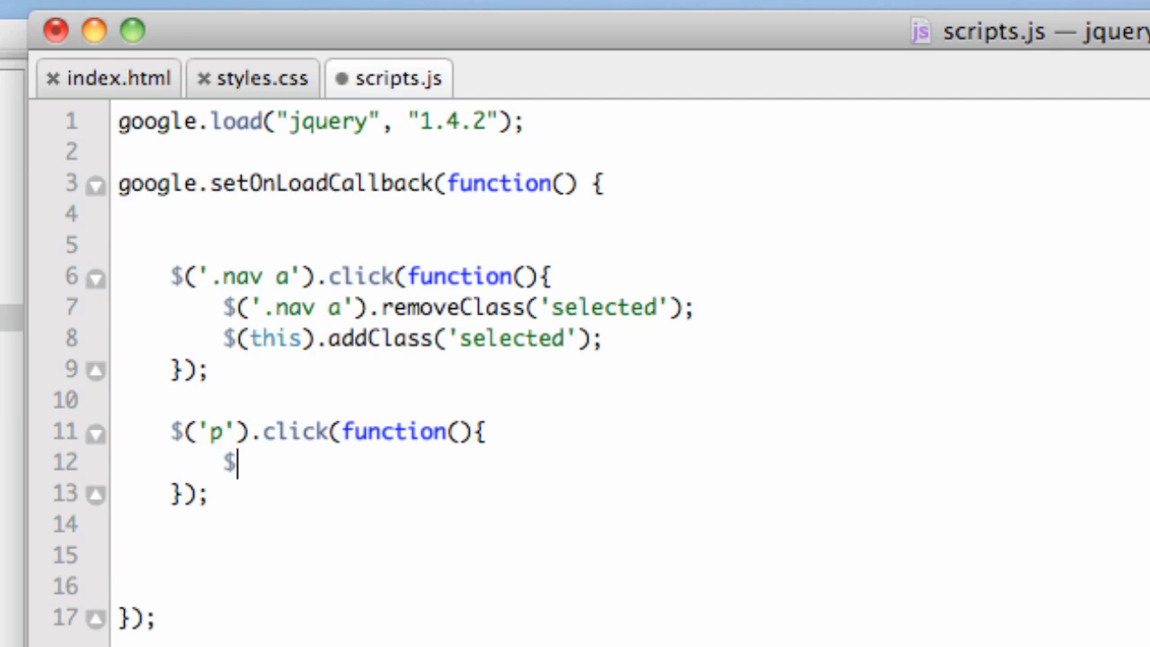
text((this))
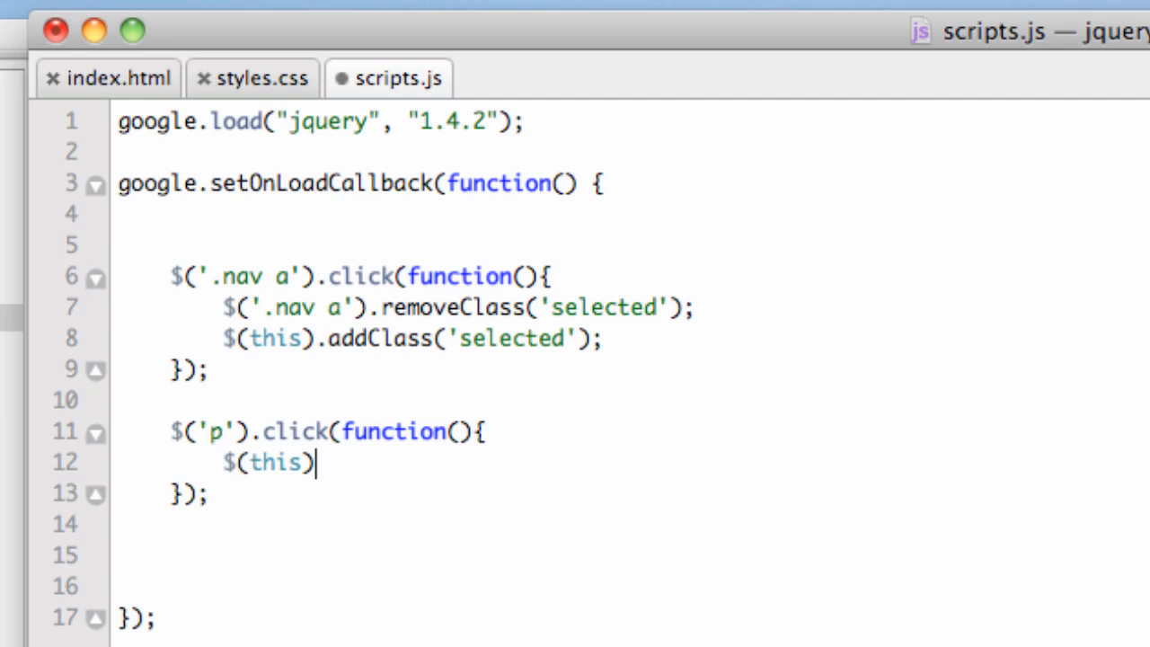
text(.addCla)
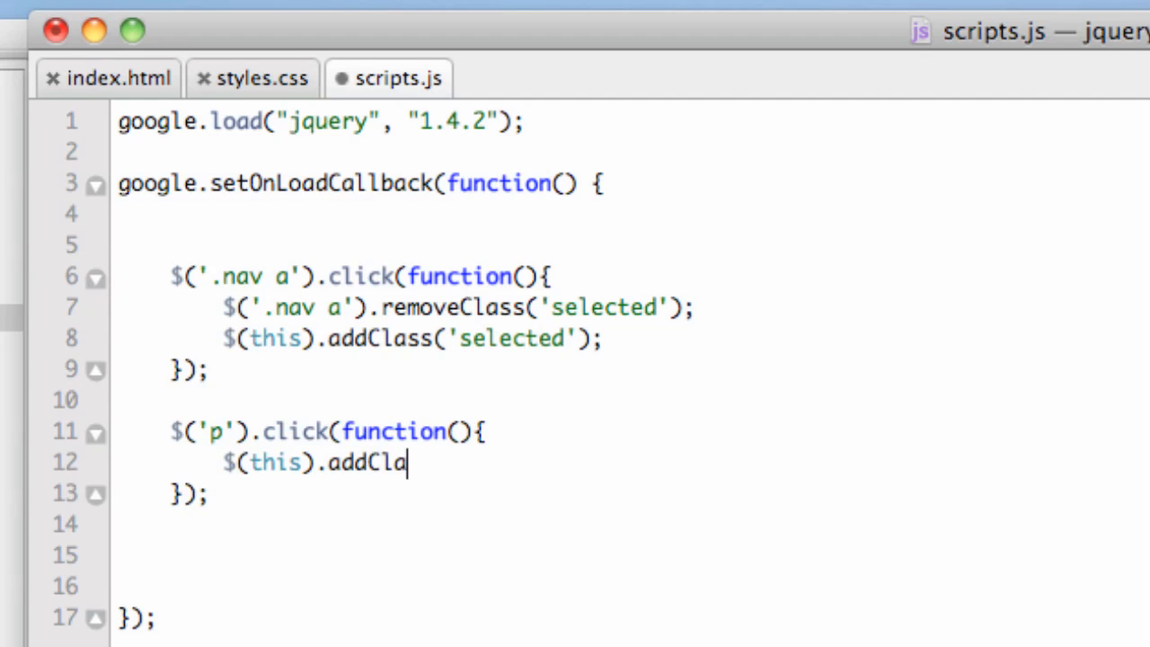
text(ss('selec'))
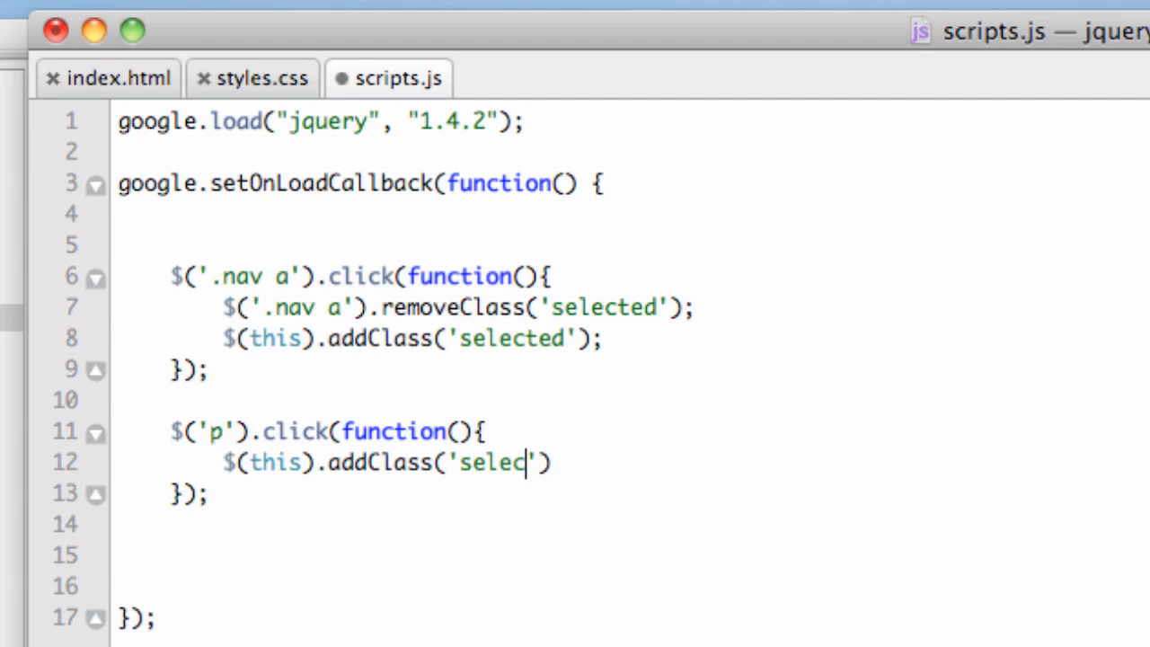
text(ted');)
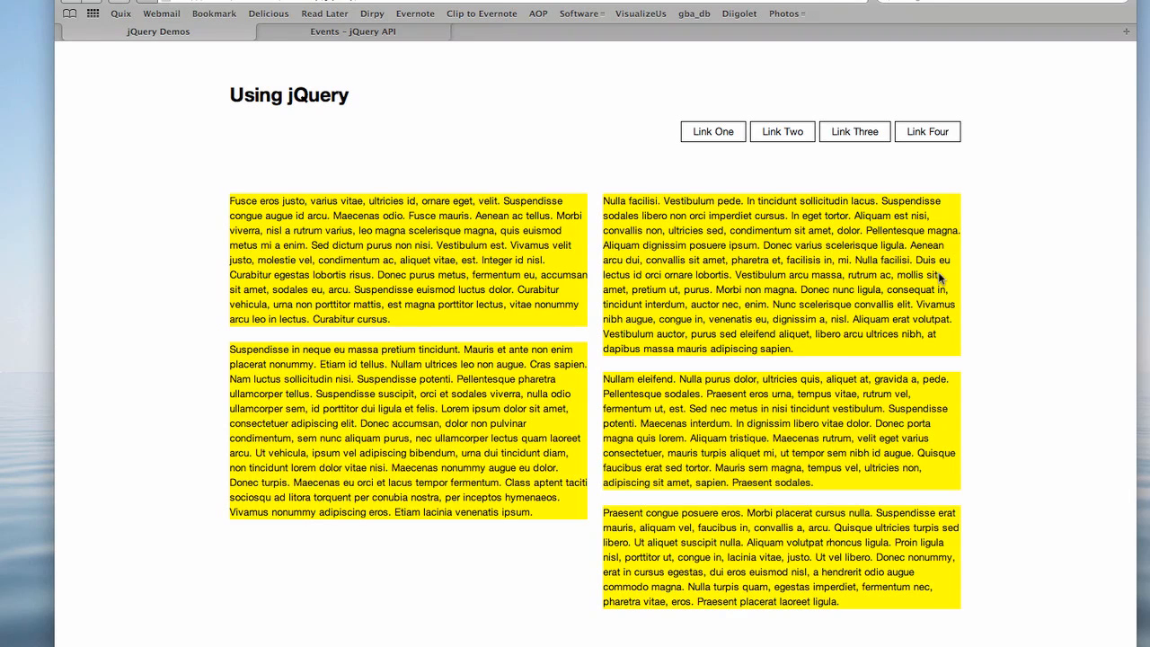
Click Link Two, Link Four, then Link One to confirm single-link highlighting.
click(854, 131)
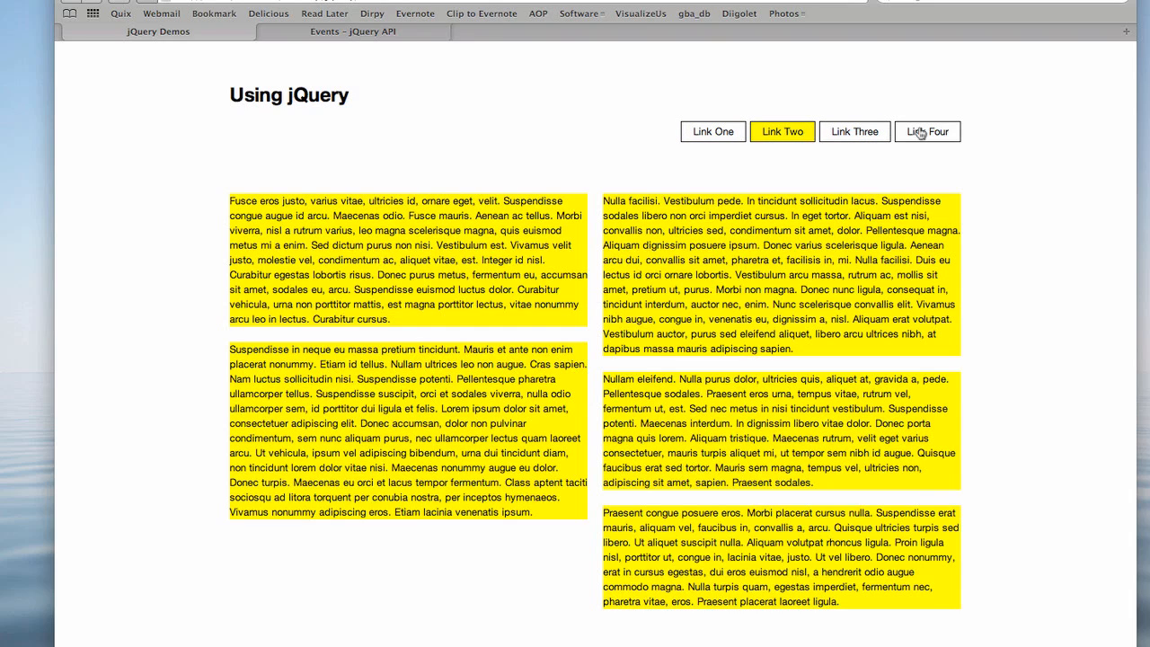
click(926, 131)
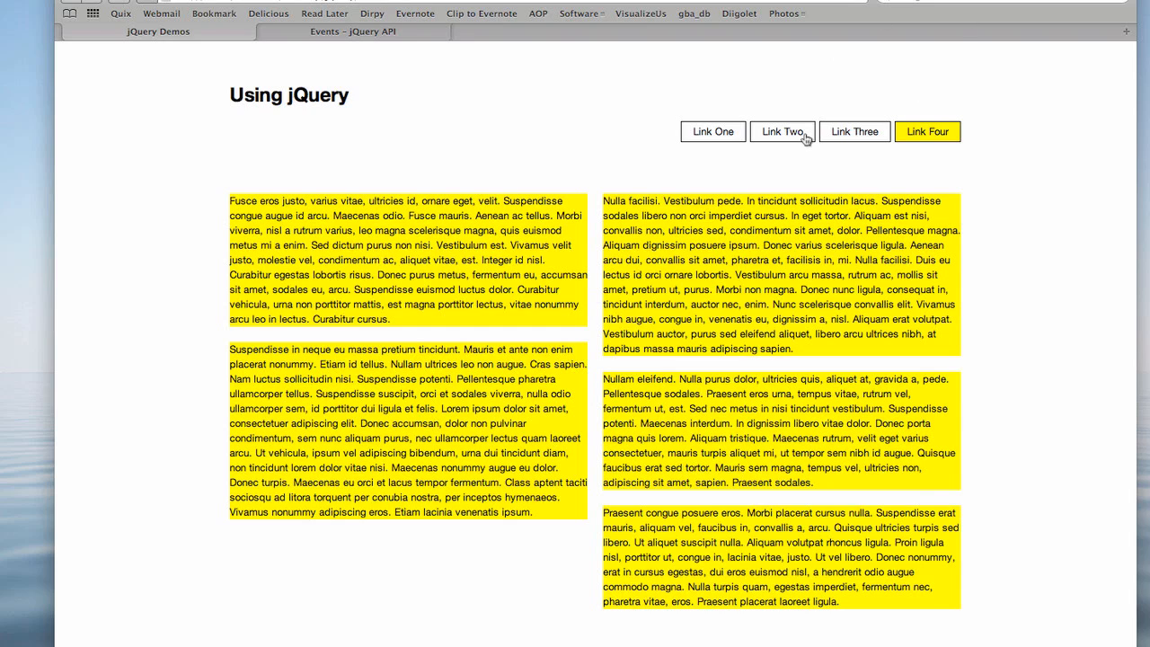
click(712, 131)
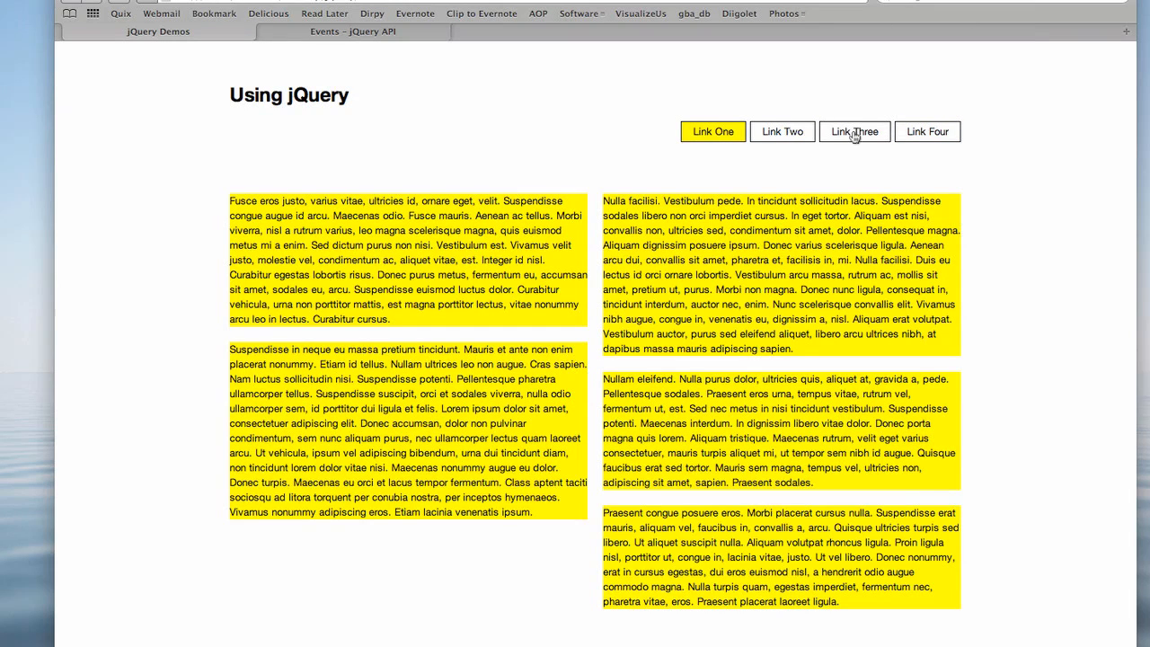